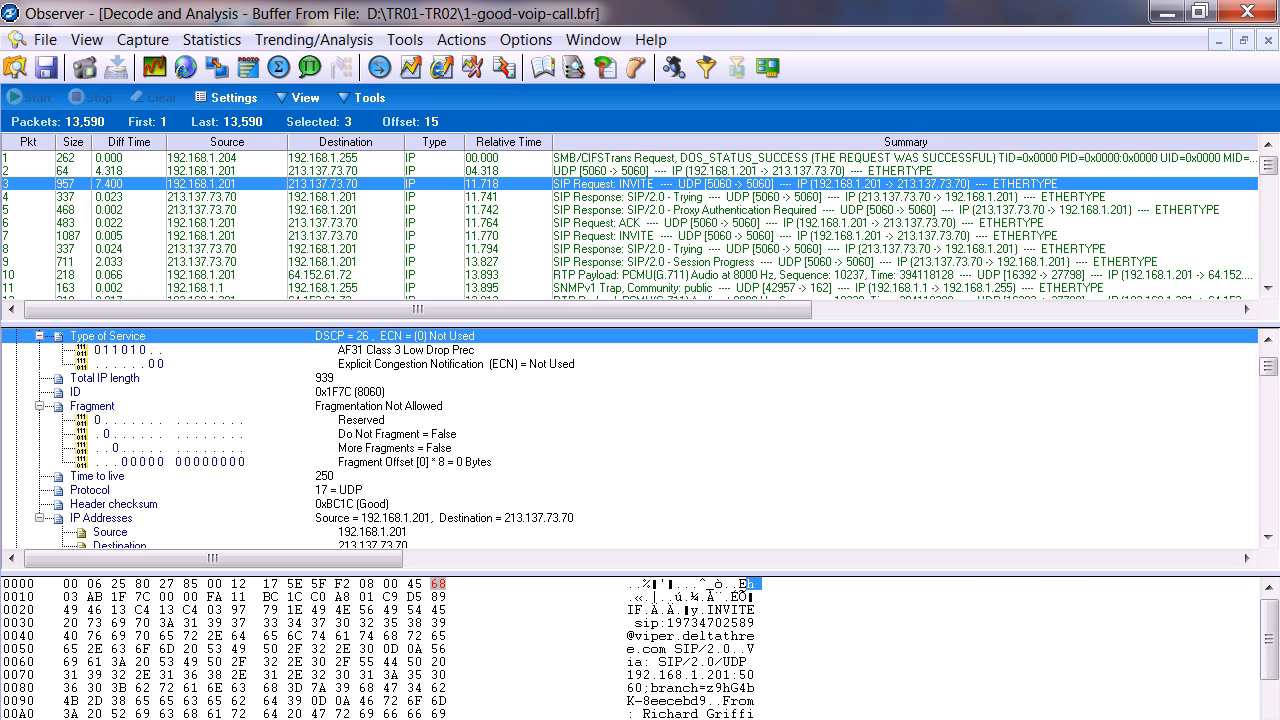
# Step: Show the VoIP Calls analysis and the 1778-packet RTP/PCMU stream on port 18422
pyautogui.click(120, 350)
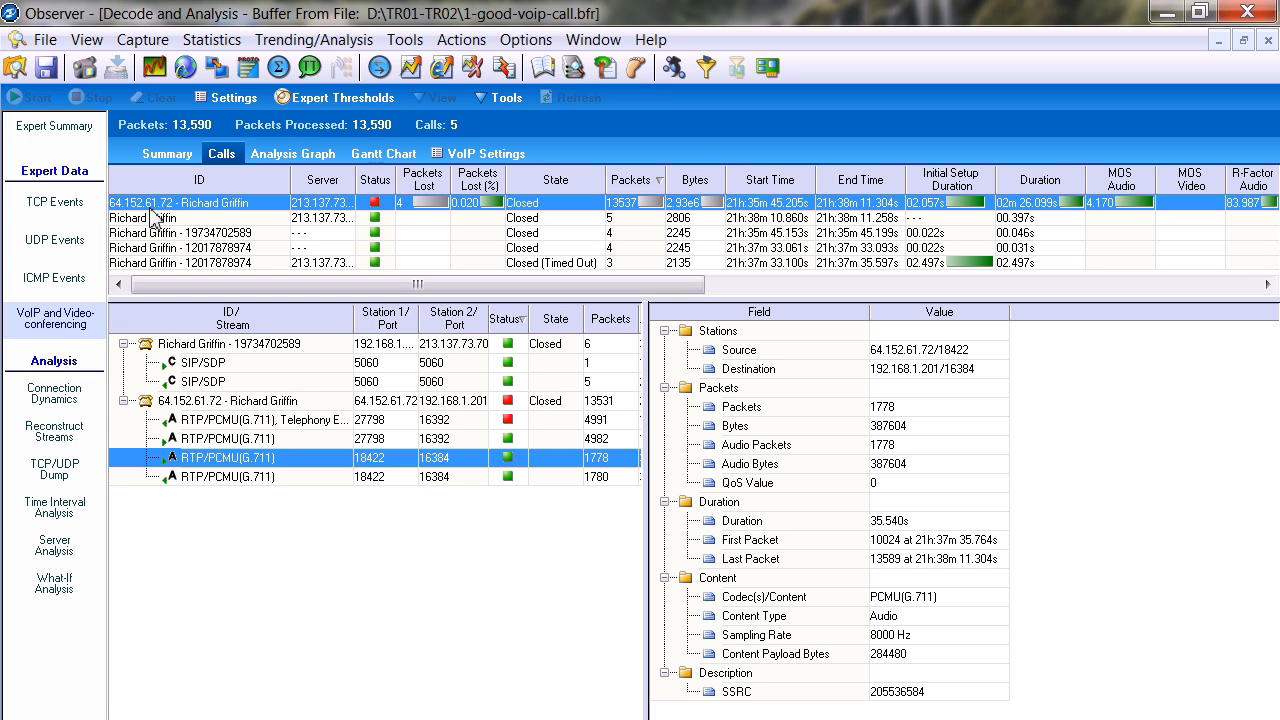
pyautogui.moveTo(565, 215)
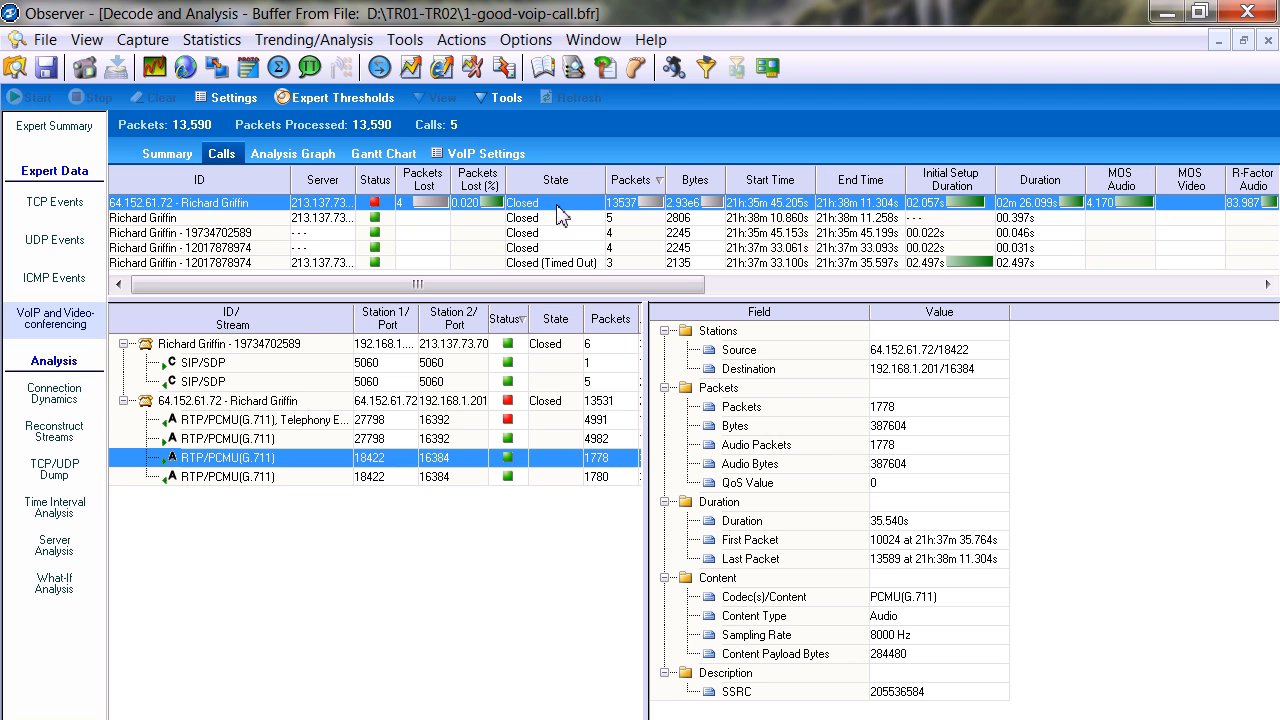
pyautogui.moveTo(410, 208)
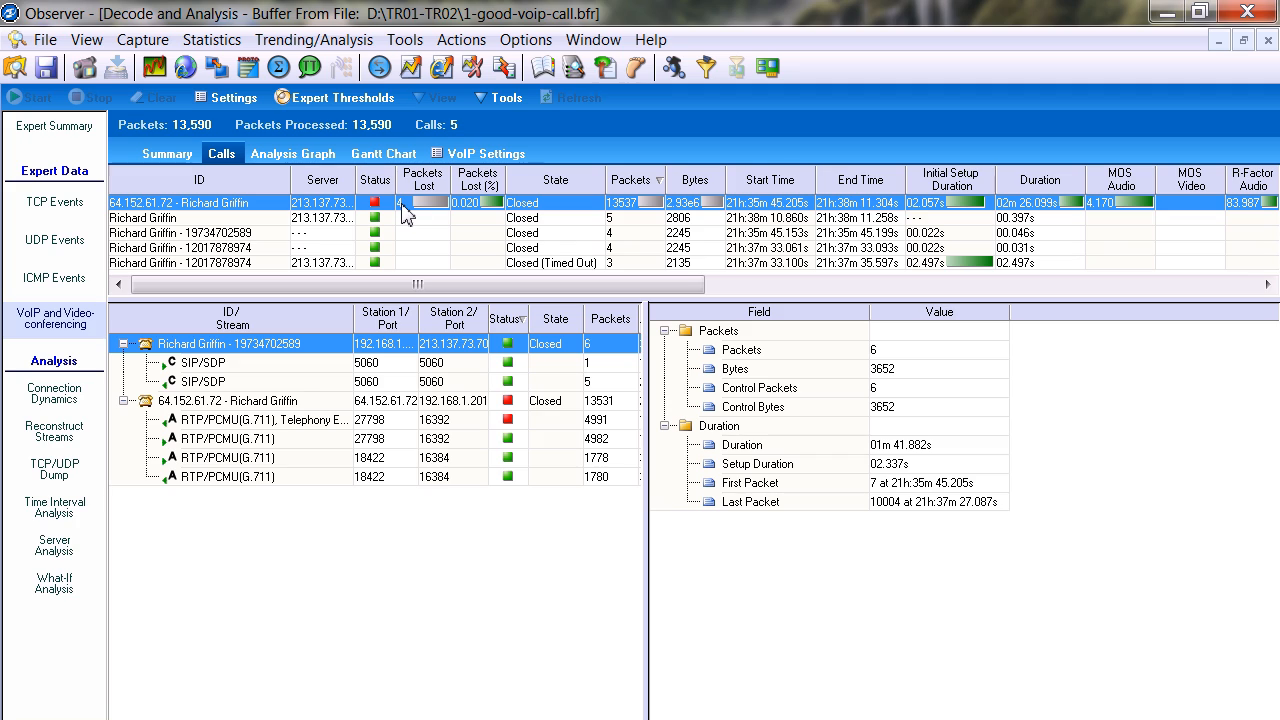
pyautogui.moveTo(630, 222)
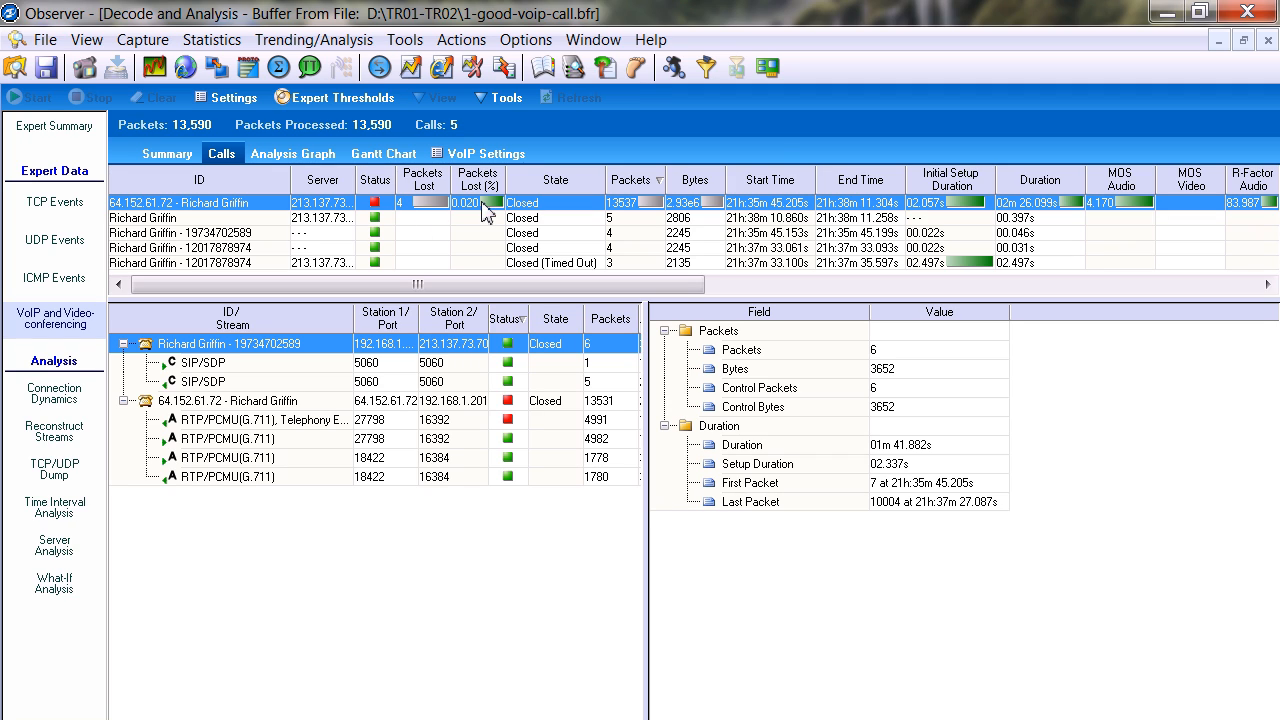
pyautogui.moveTo(472, 225)
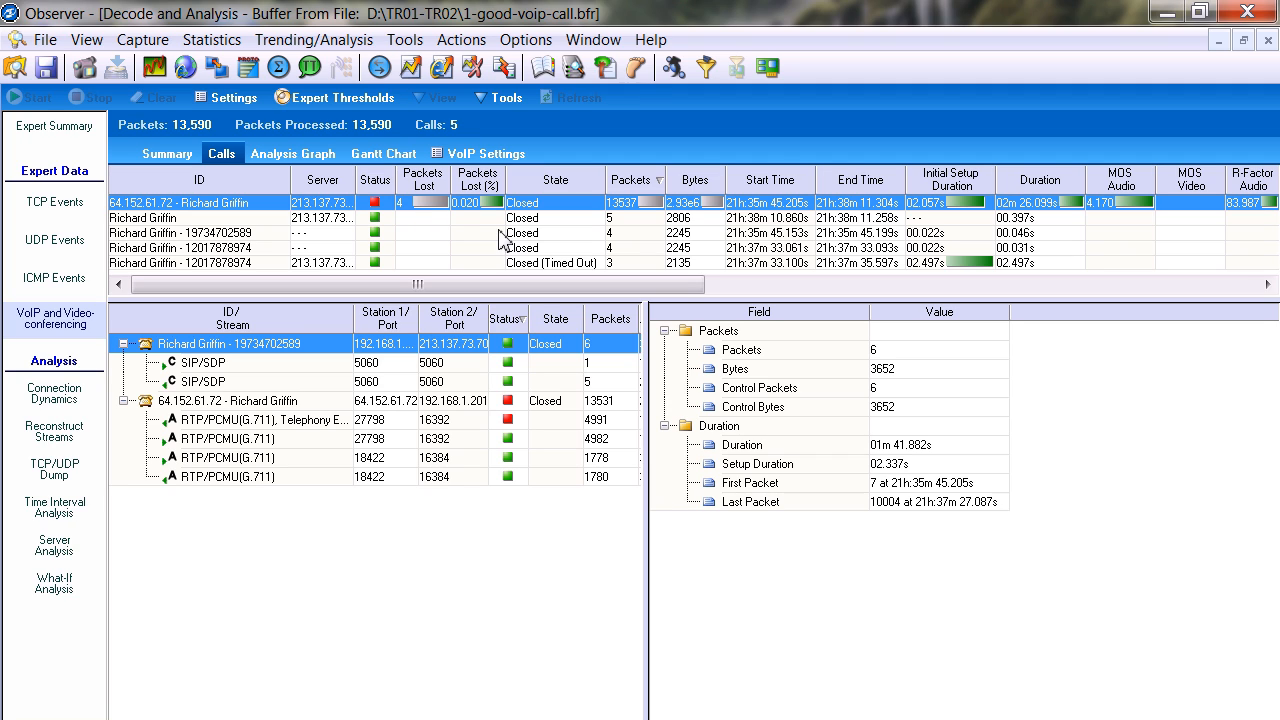
pyautogui.moveTo(472, 218)
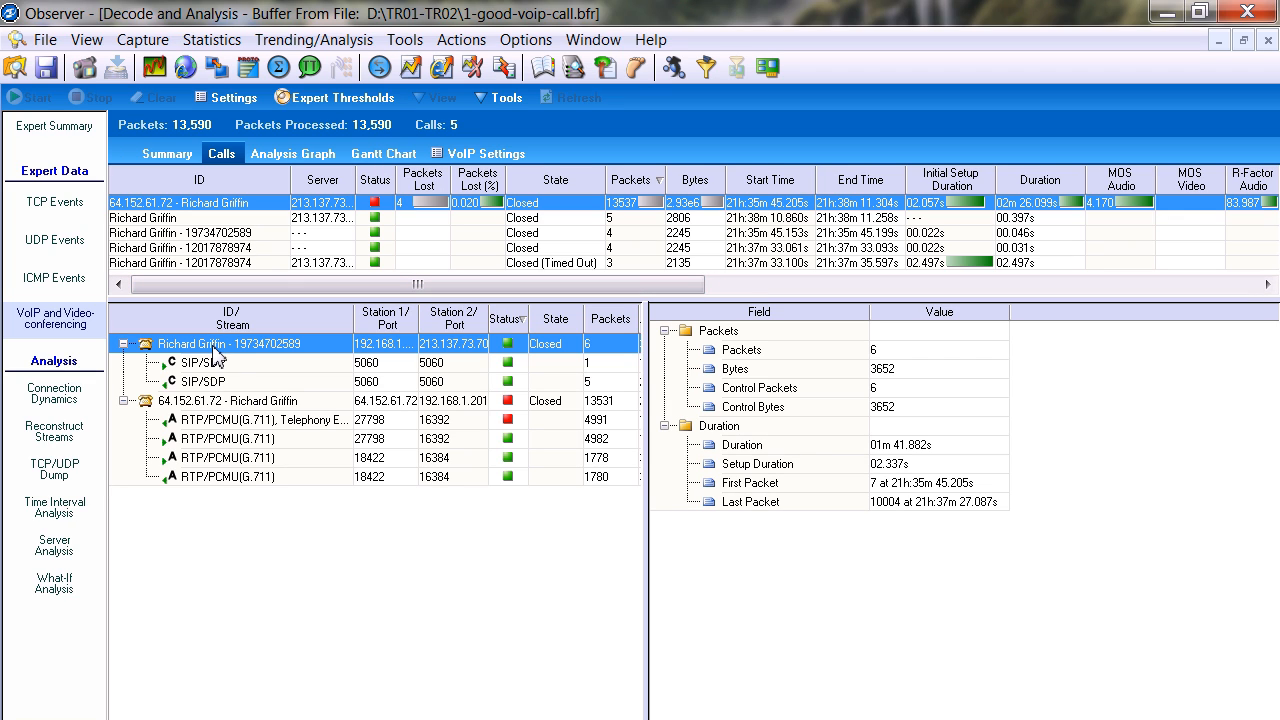
# Step: Inspect the SIP/SDP and RTP streams, ending on the 1780-packet stream with QoS value 46
pyautogui.click(200, 362)
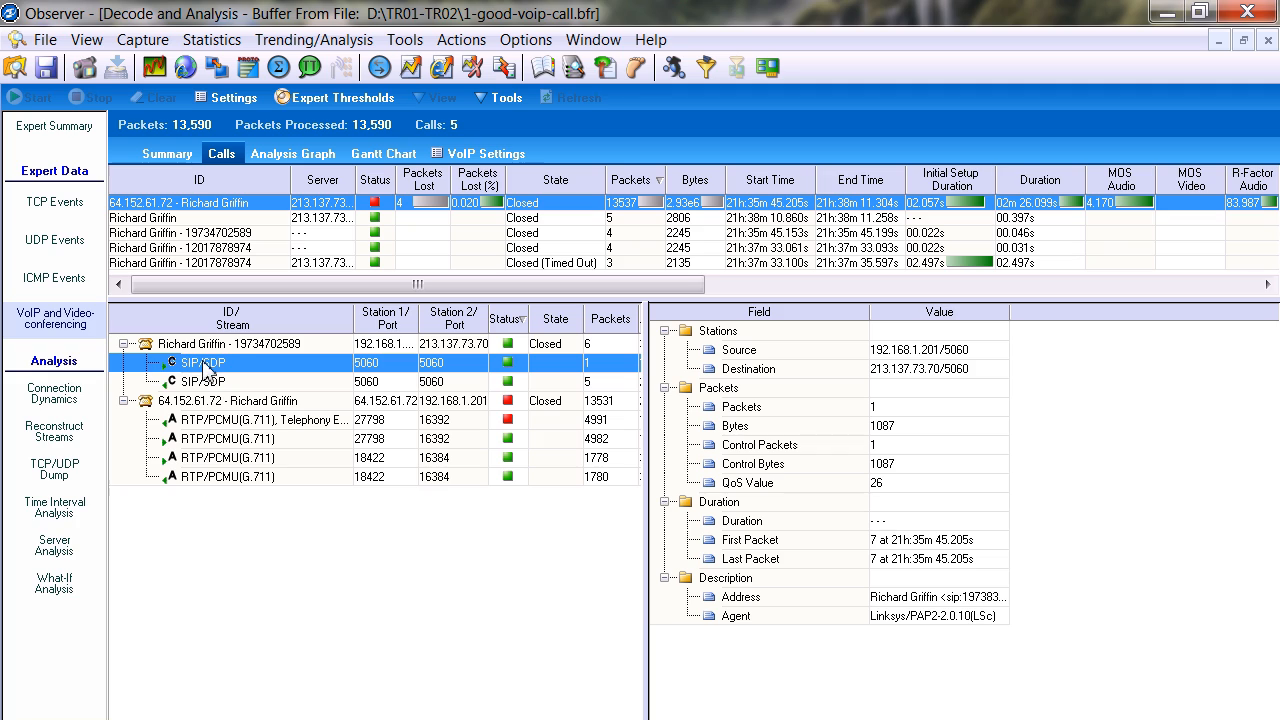
pyautogui.moveTo(745, 465)
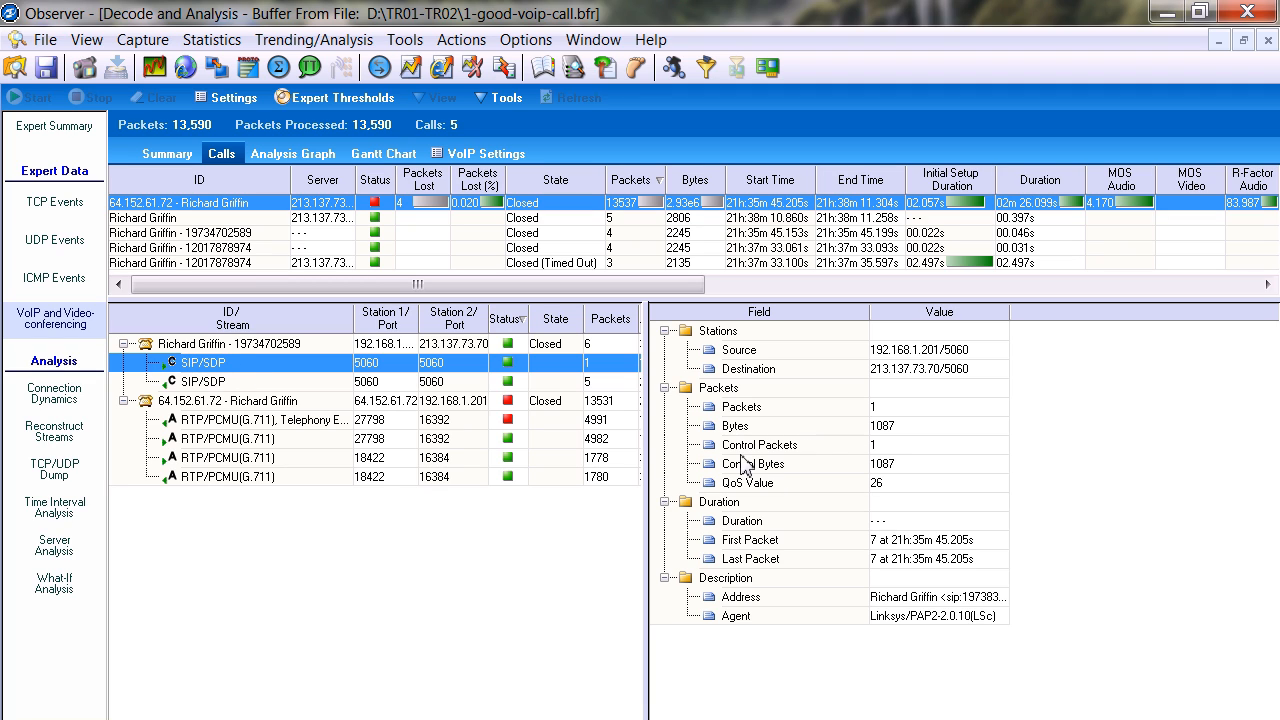
pyautogui.click(747, 482)
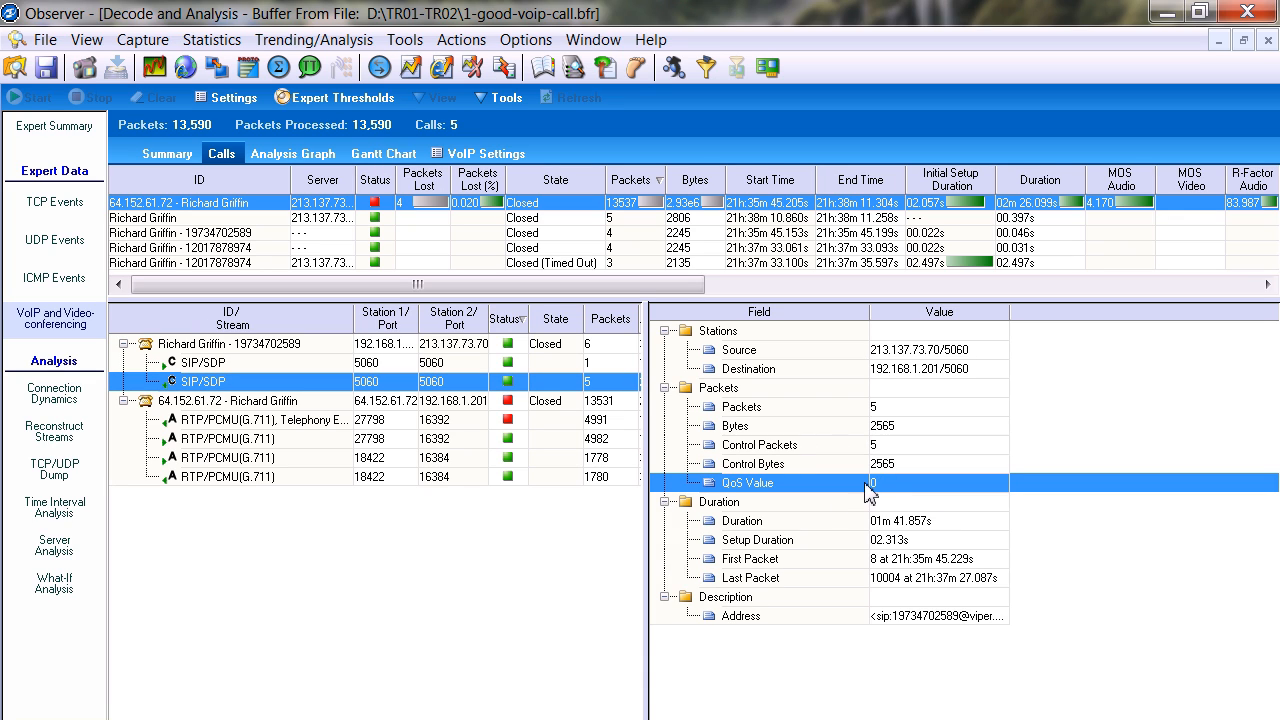
pyautogui.moveTo(887, 500)
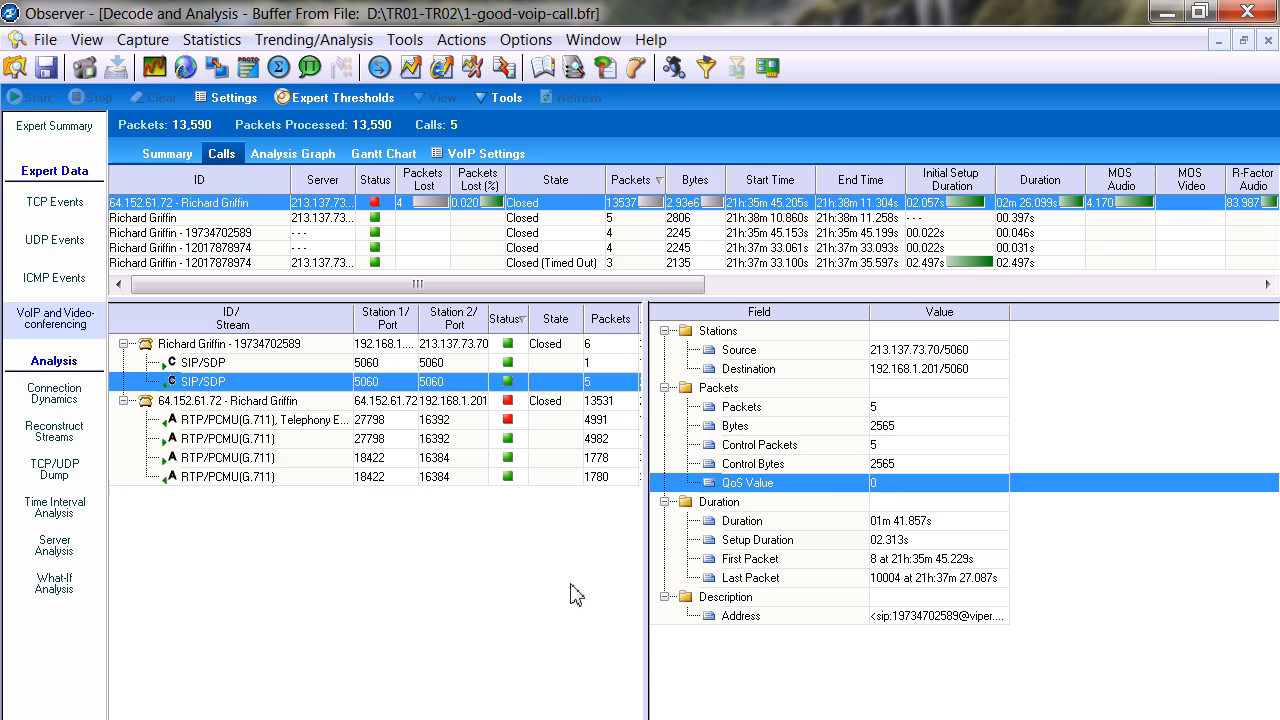
pyautogui.click(225, 457)
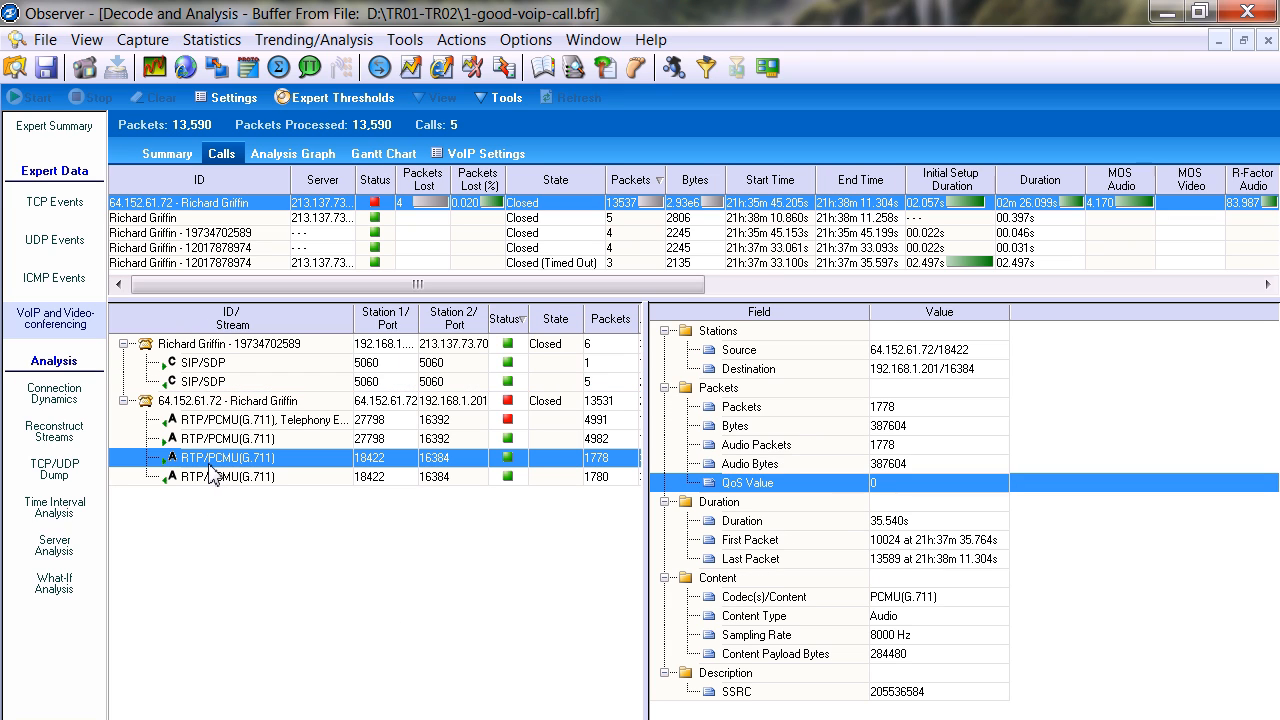
pyautogui.moveTo(885, 490)
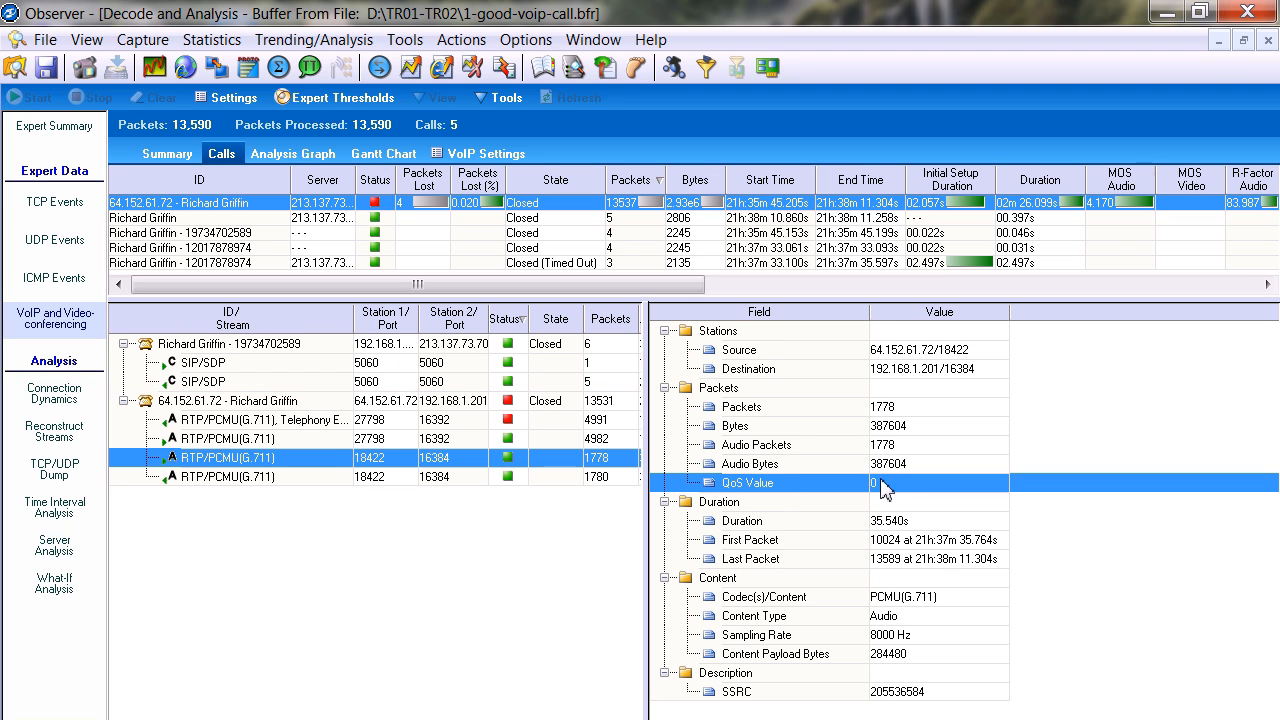
pyautogui.moveTo(883, 505)
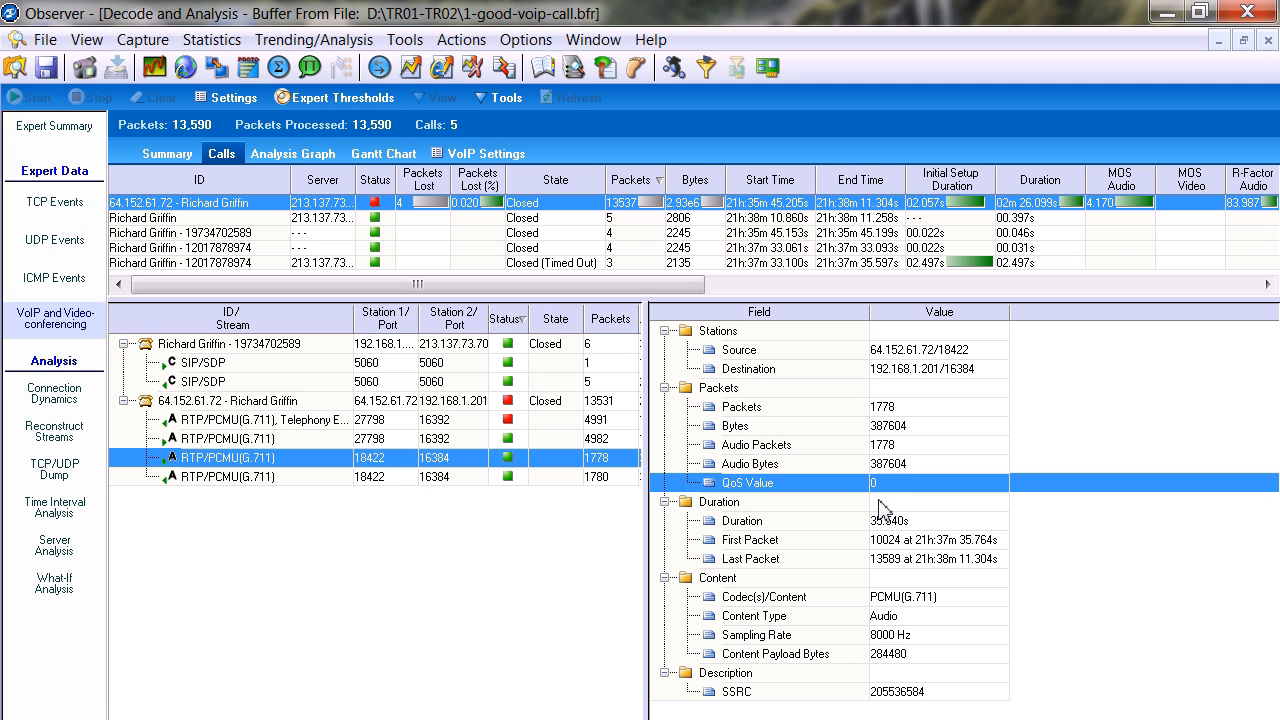
pyautogui.click(227, 476)
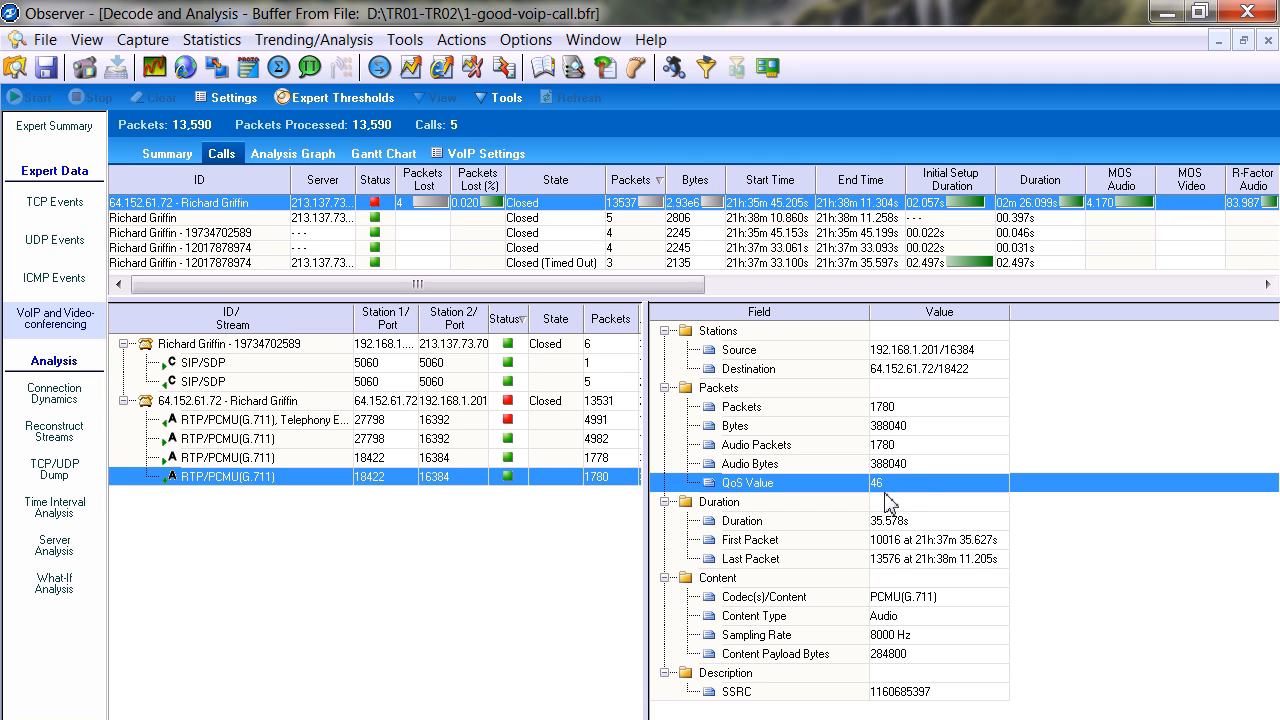
pyautogui.moveTo(221, 574)
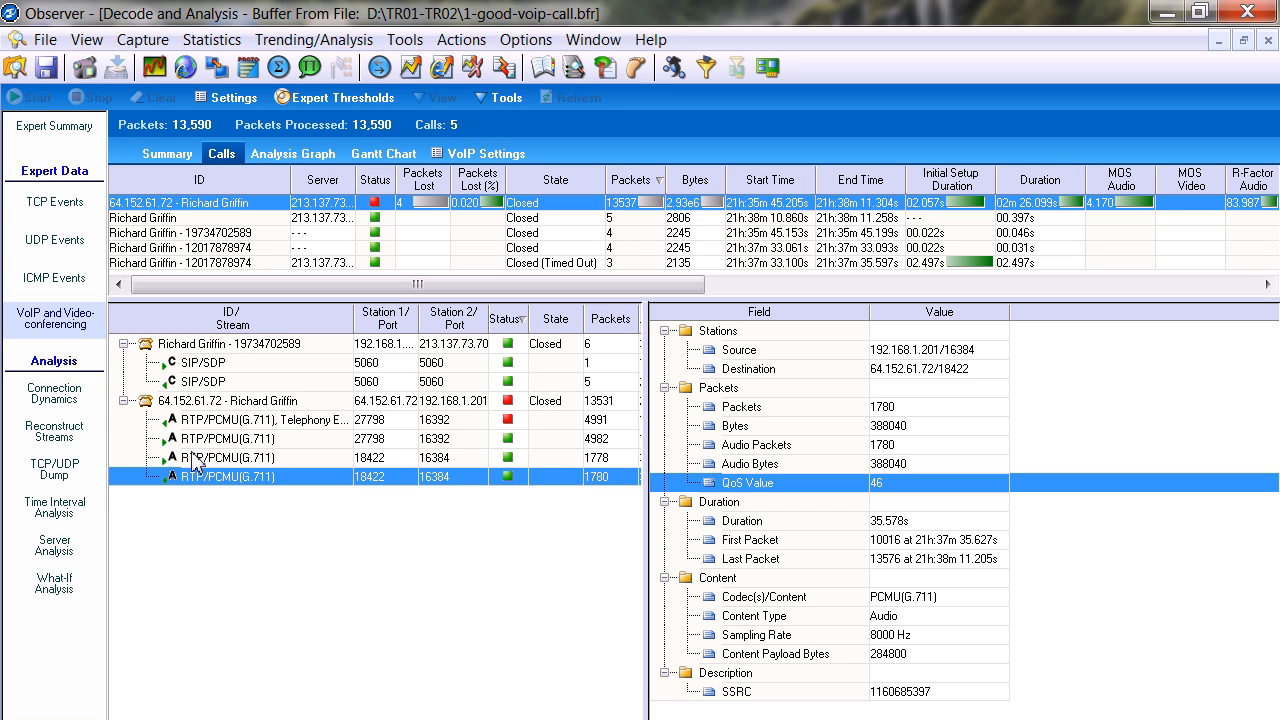
pyautogui.moveTo(448, 390)
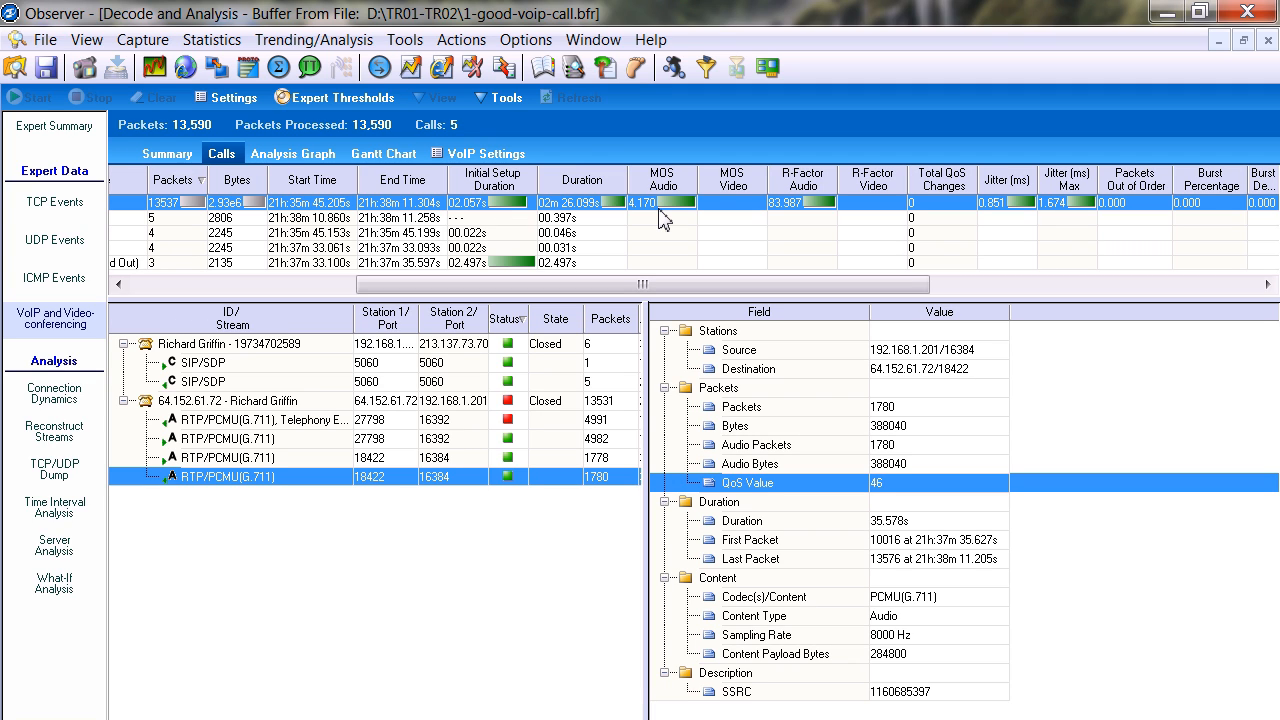
pyautogui.moveTo(798, 223)
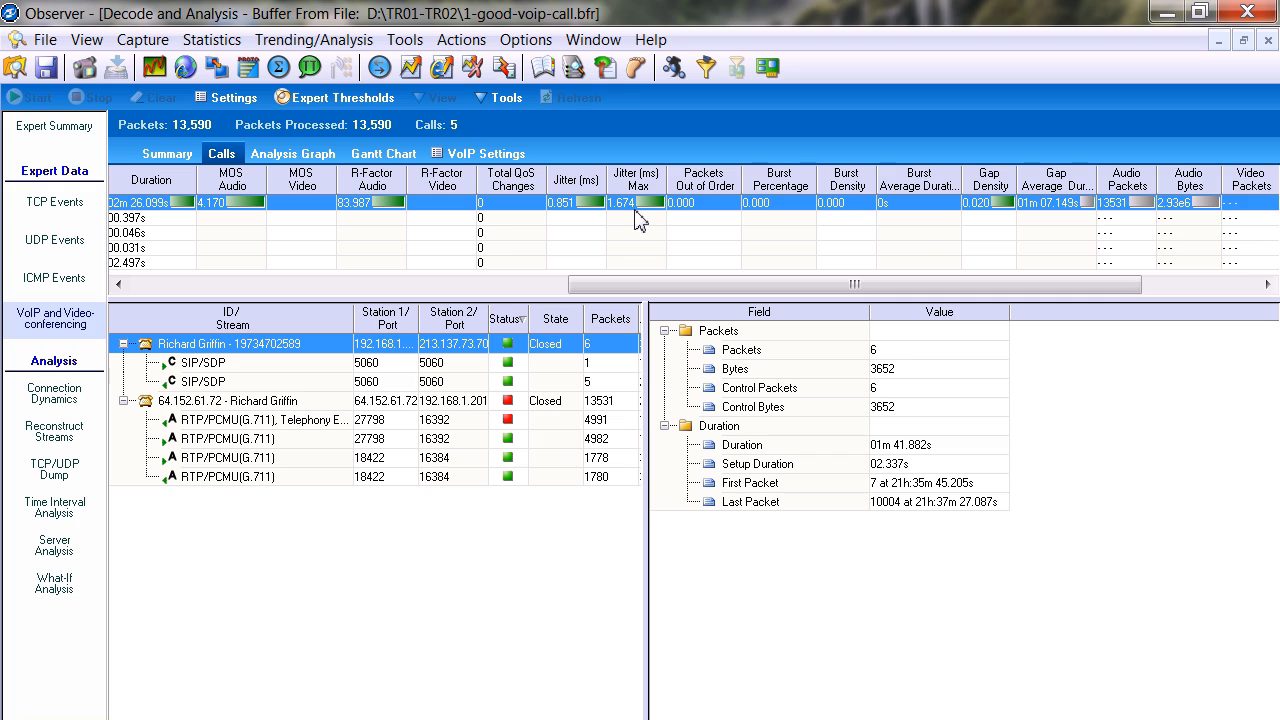
pyautogui.moveTo(697, 222)
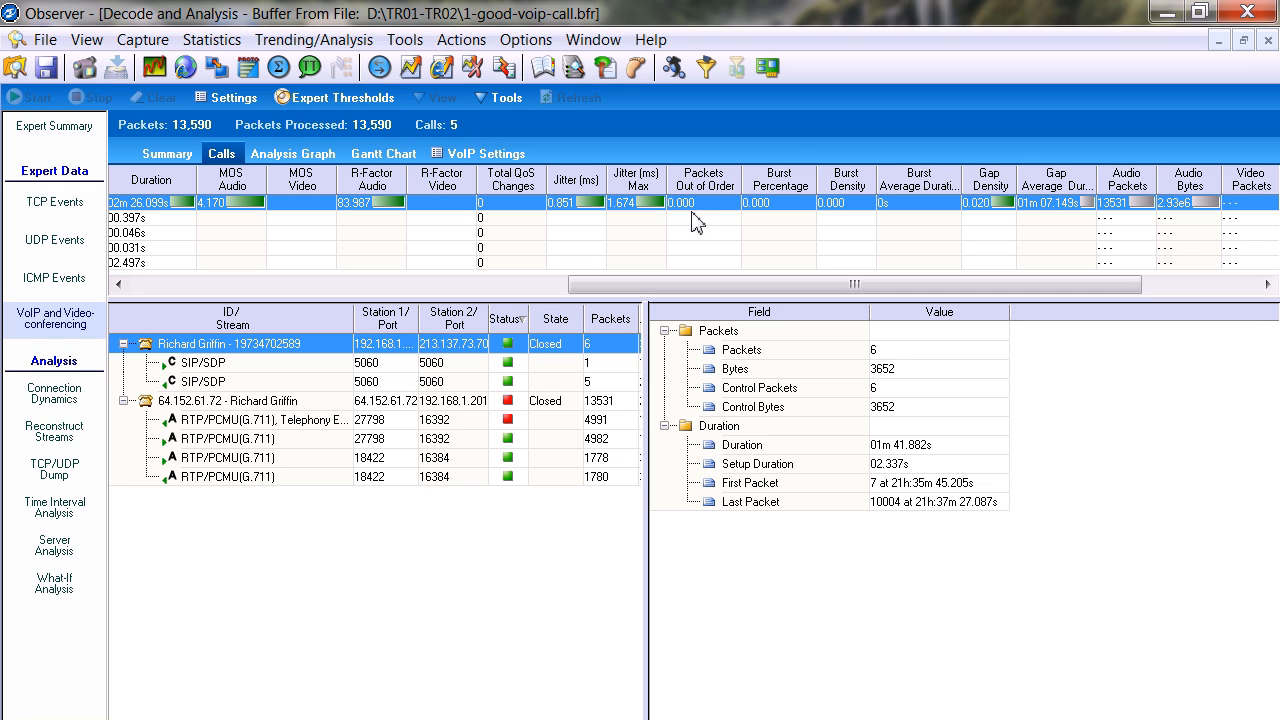
pyautogui.moveTo(998, 210)
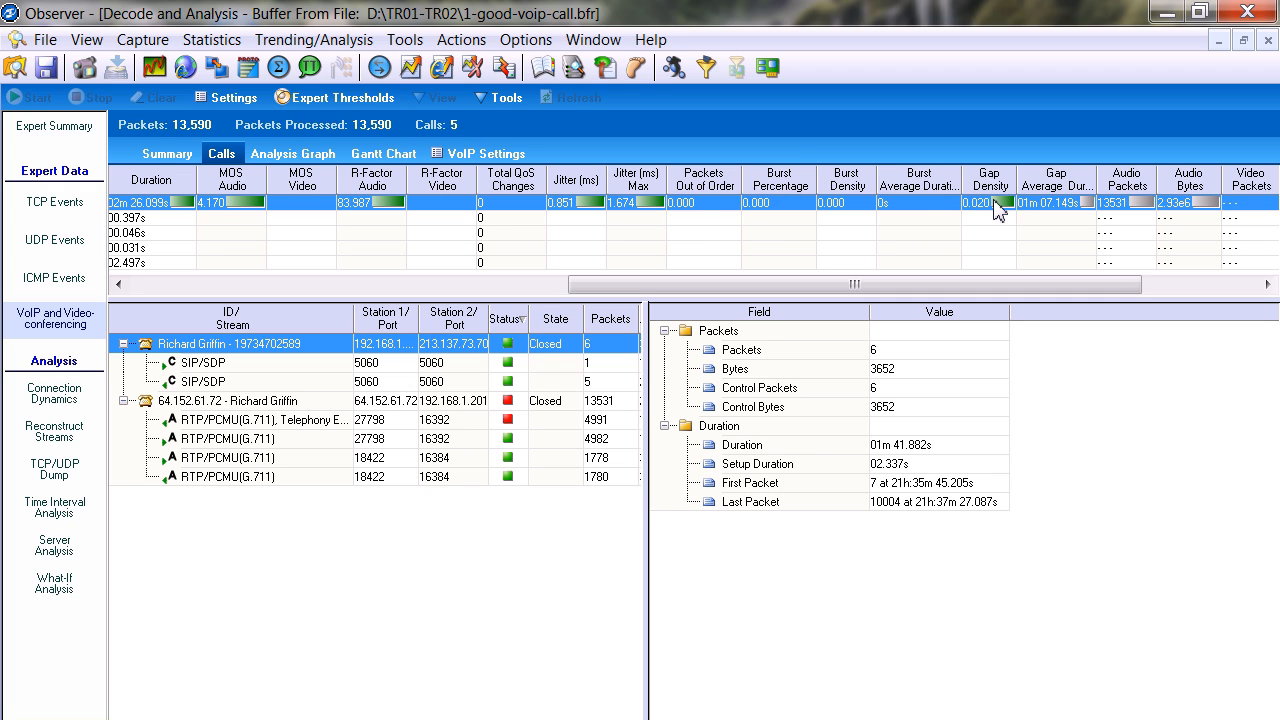
pyautogui.moveTo(795, 265)
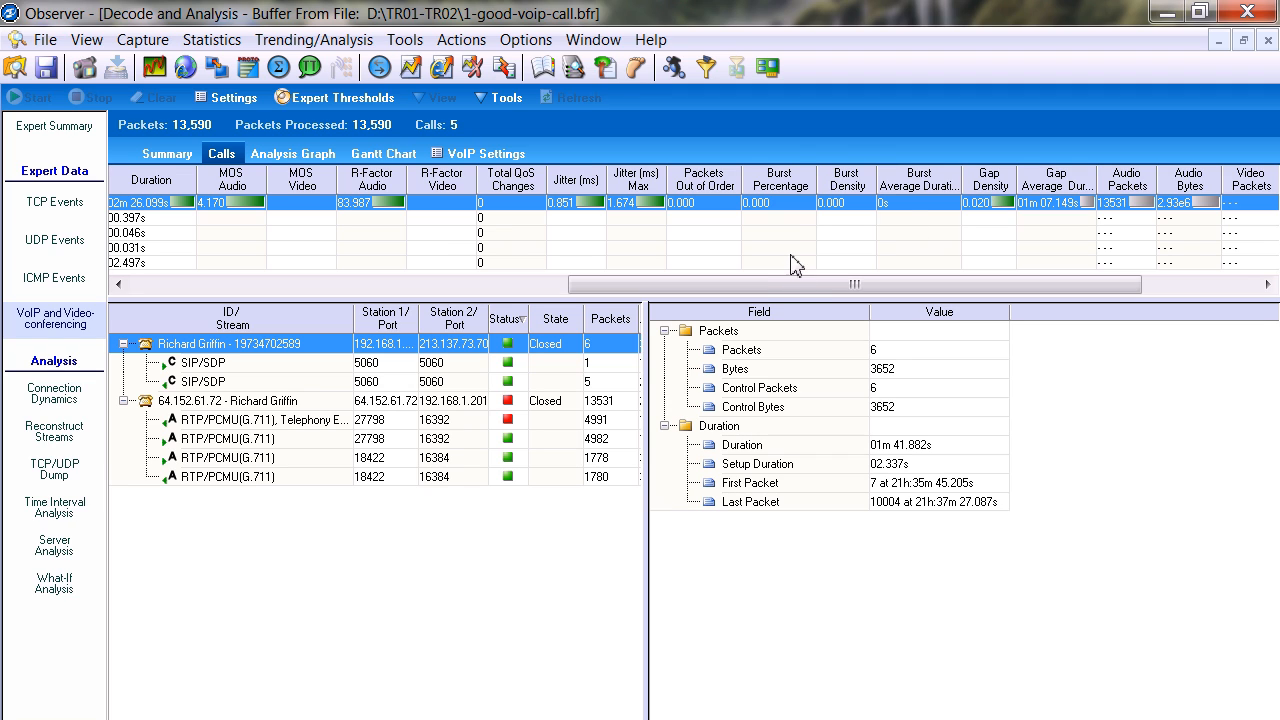
pyautogui.moveTo(783, 189)
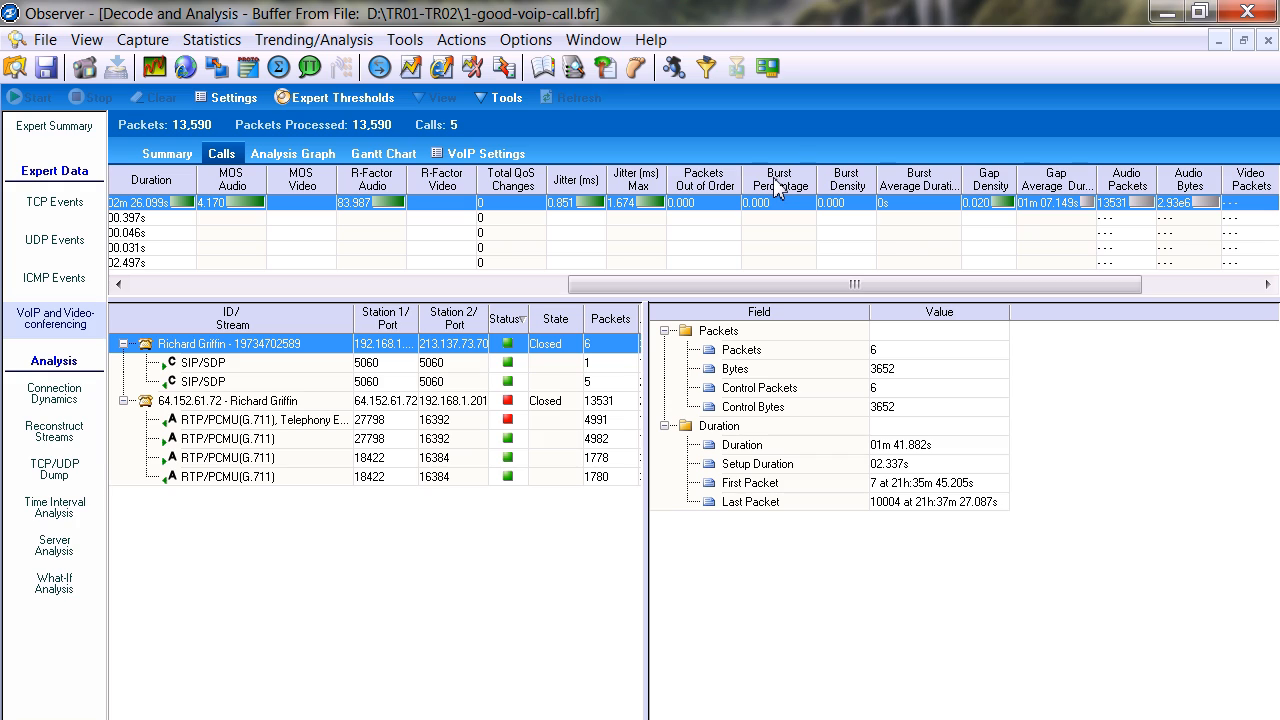
pyautogui.moveTo(990, 192)
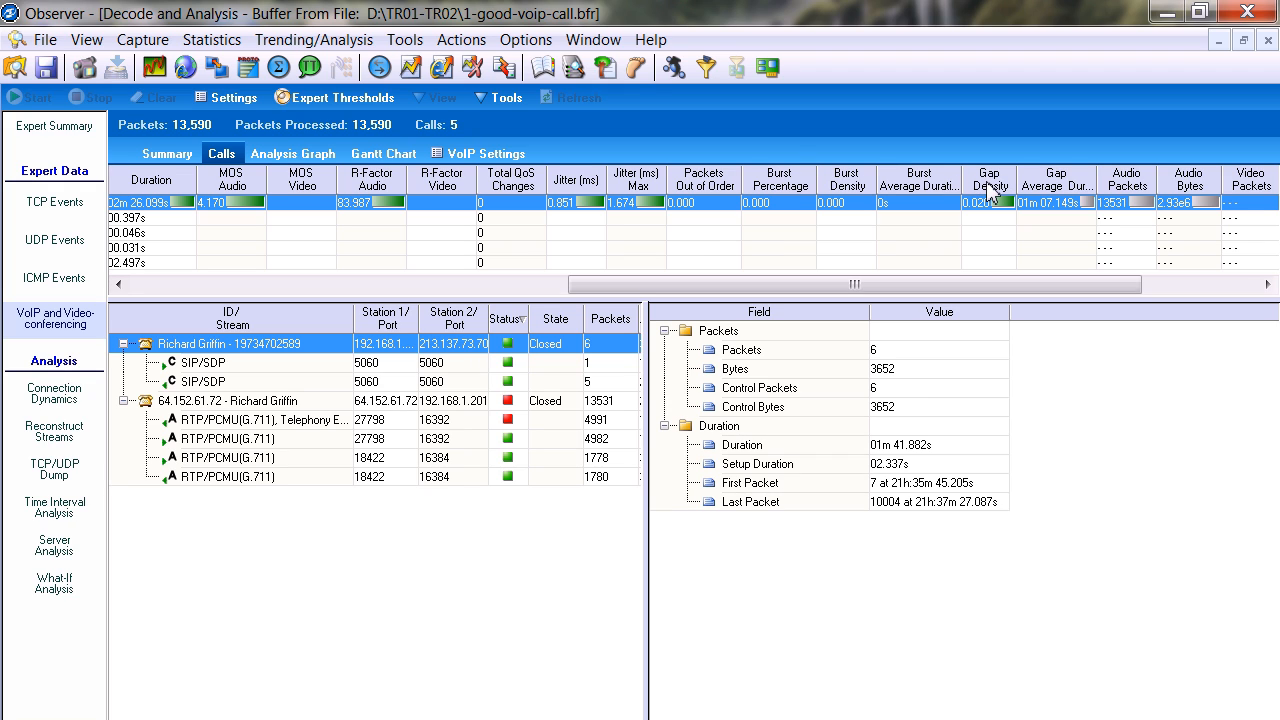
pyautogui.moveTo(894, 217)
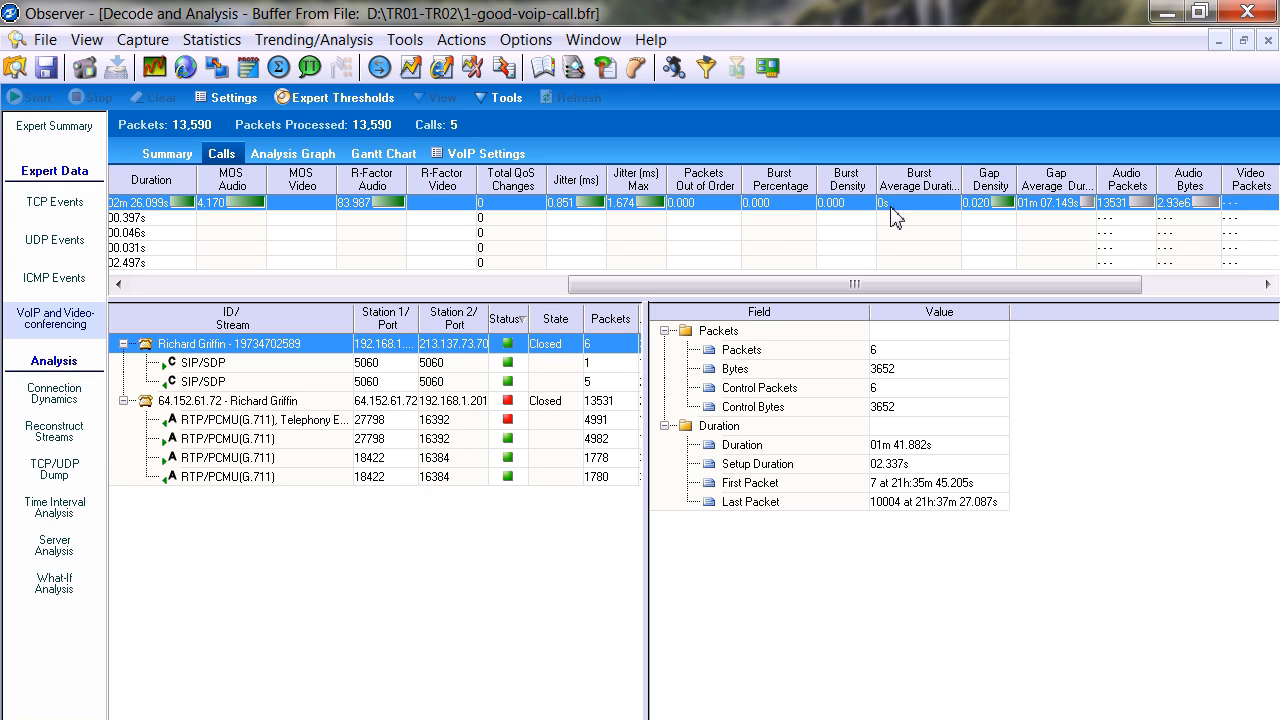
pyautogui.moveTo(780, 225)
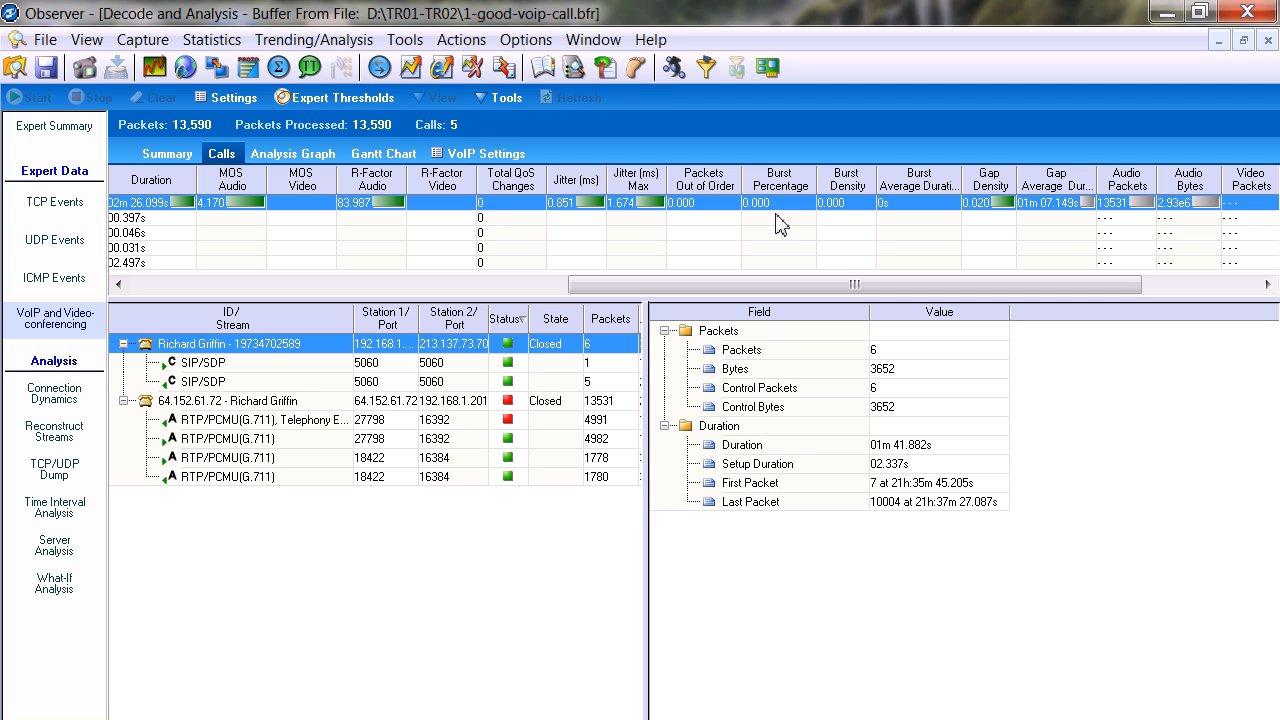
pyautogui.moveTo(1025, 232)
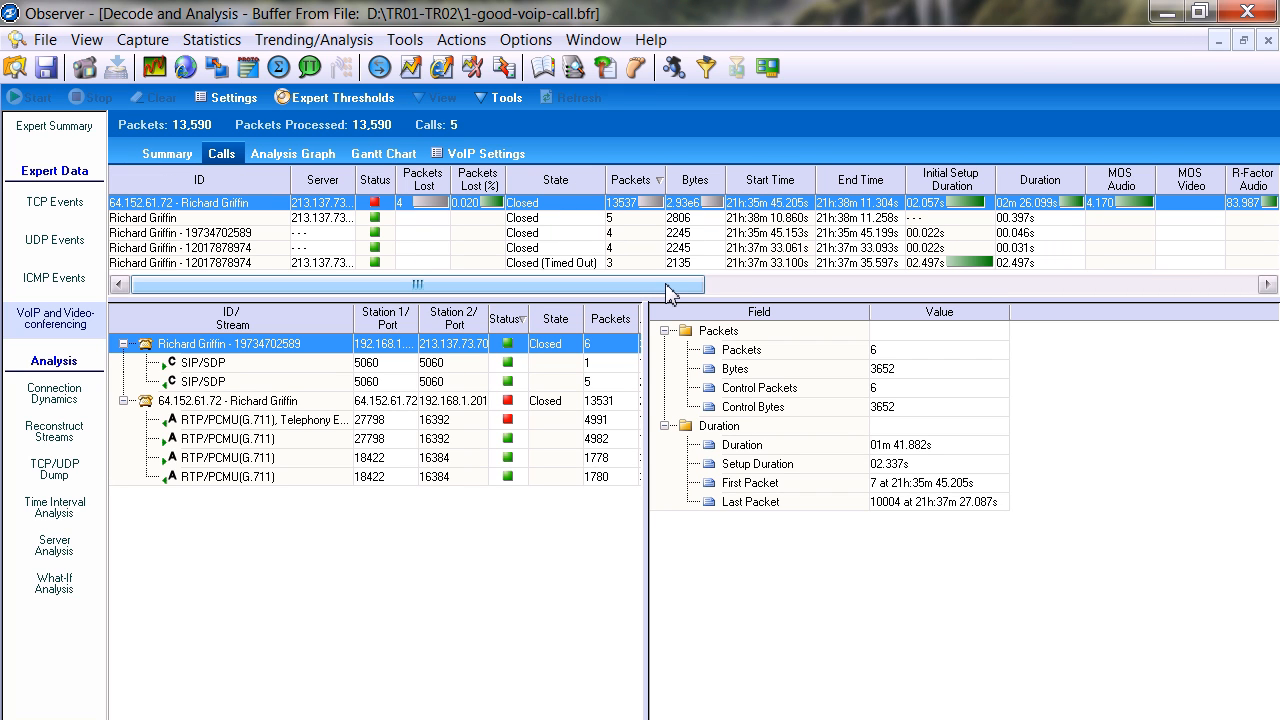
# Step: Scroll the Calls grid right to reveal setup duration, duration, MOS, R-Factor and jitter columns
pyautogui.moveTo(670, 284); pyautogui.dragTo(753, 284)
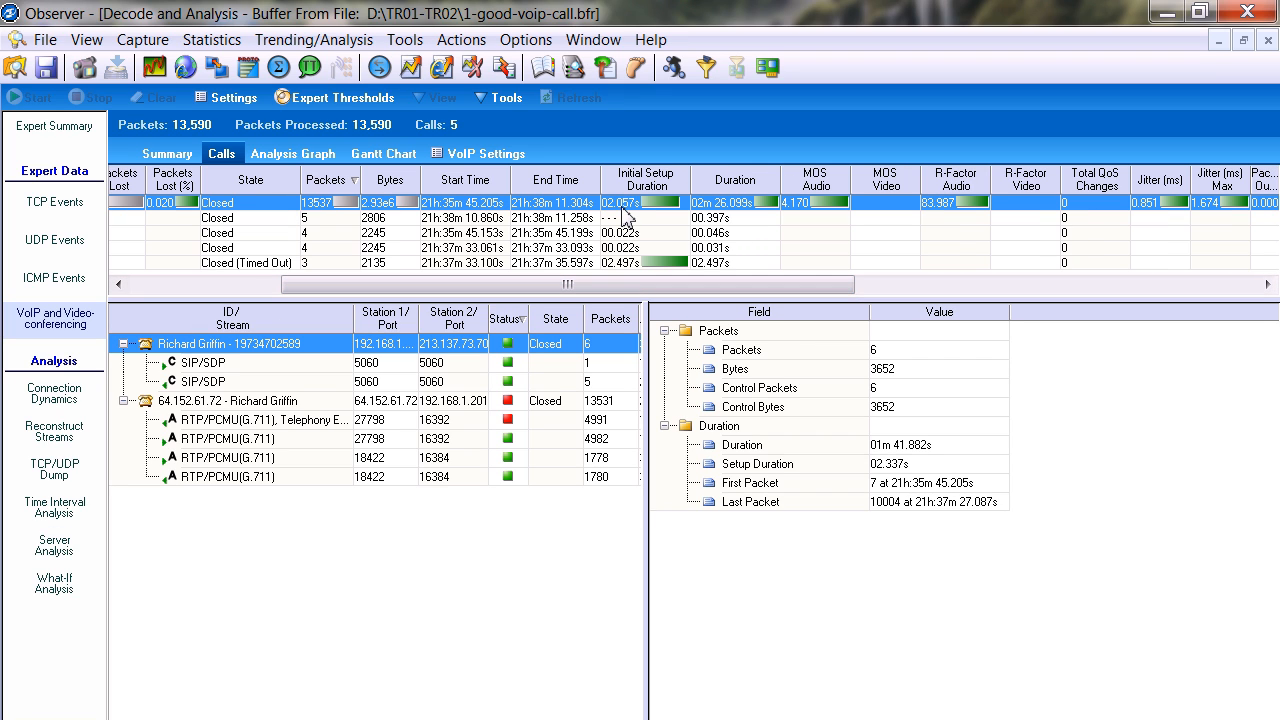
pyautogui.moveTo(747, 216)
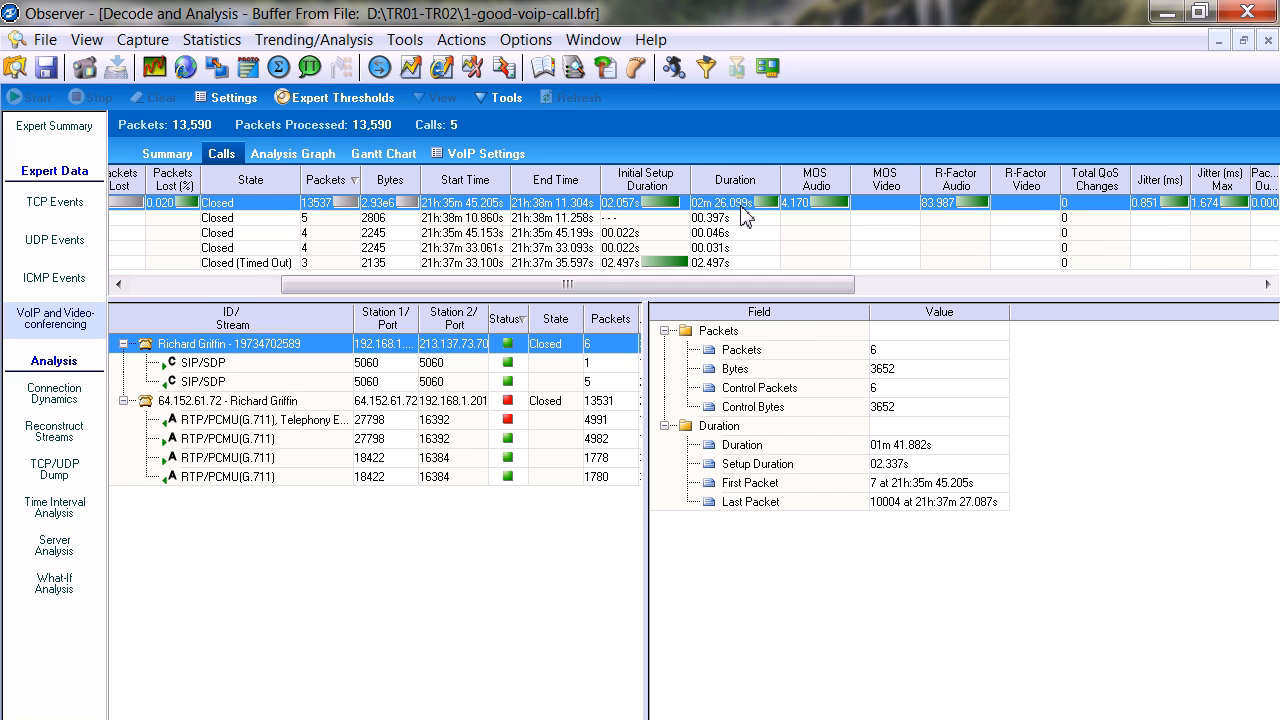
pyautogui.moveTo(710, 222)
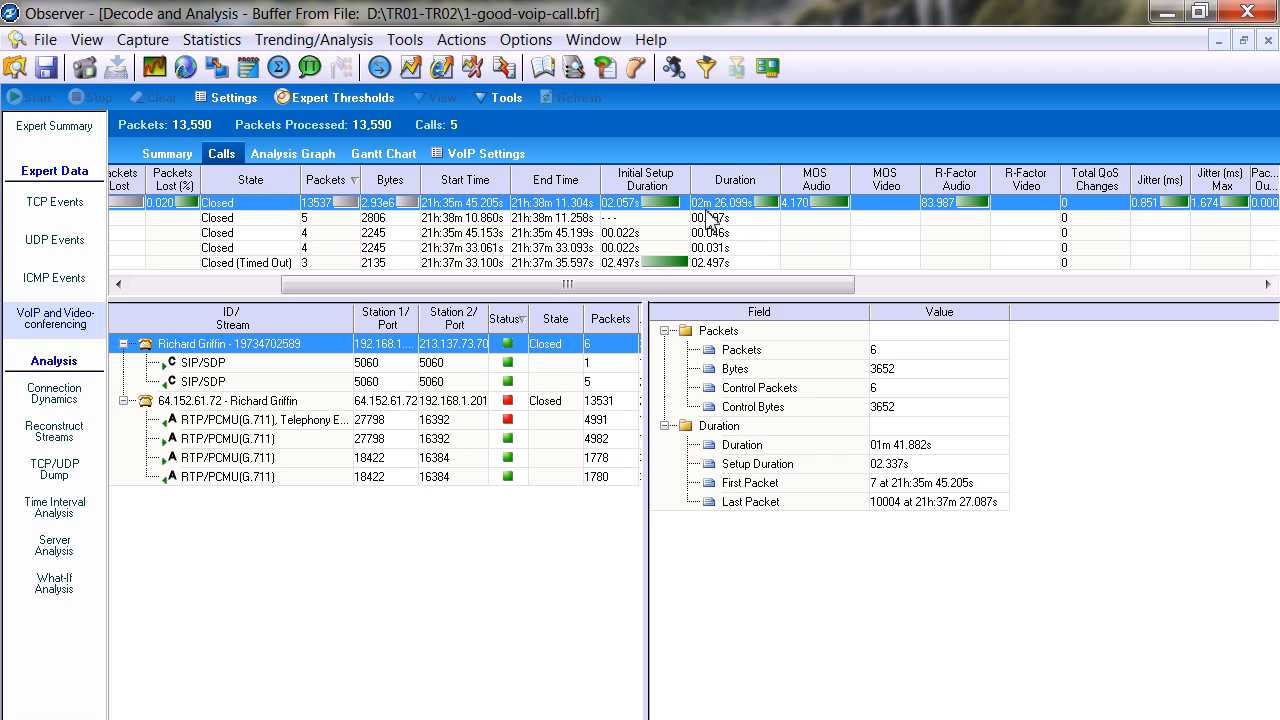
pyautogui.moveTo(733, 220)
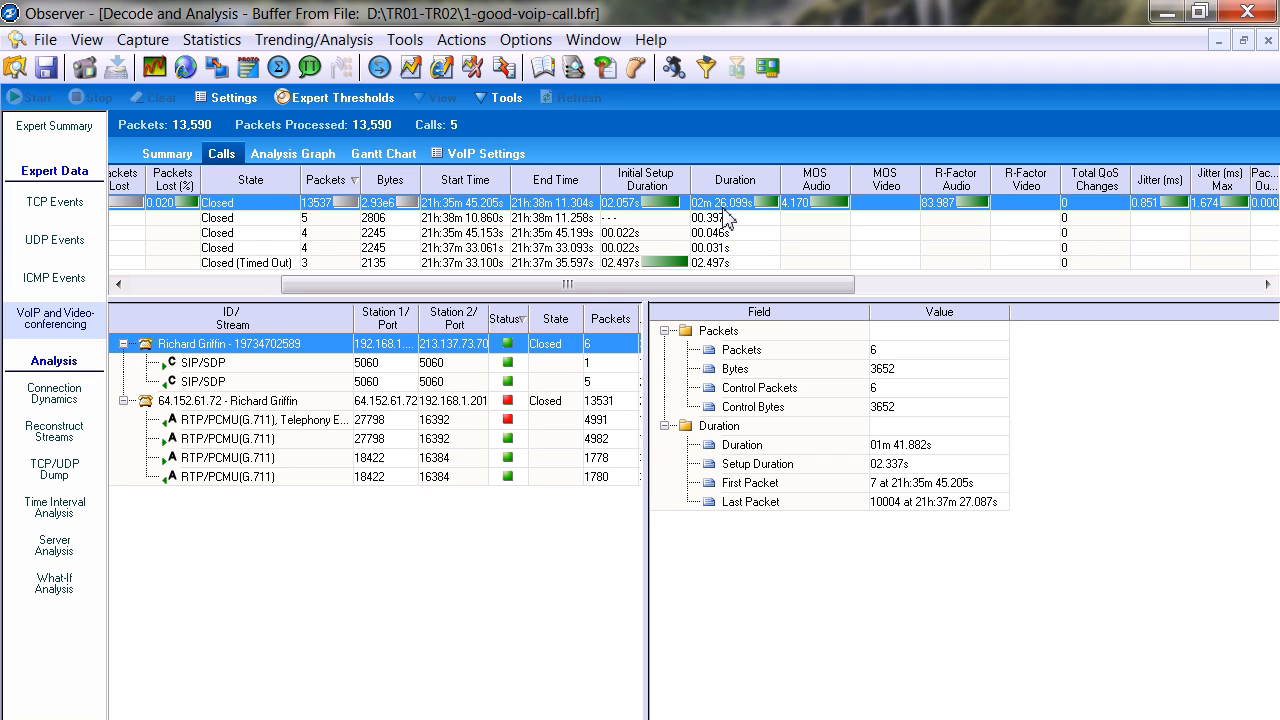
pyautogui.moveTo(645, 222)
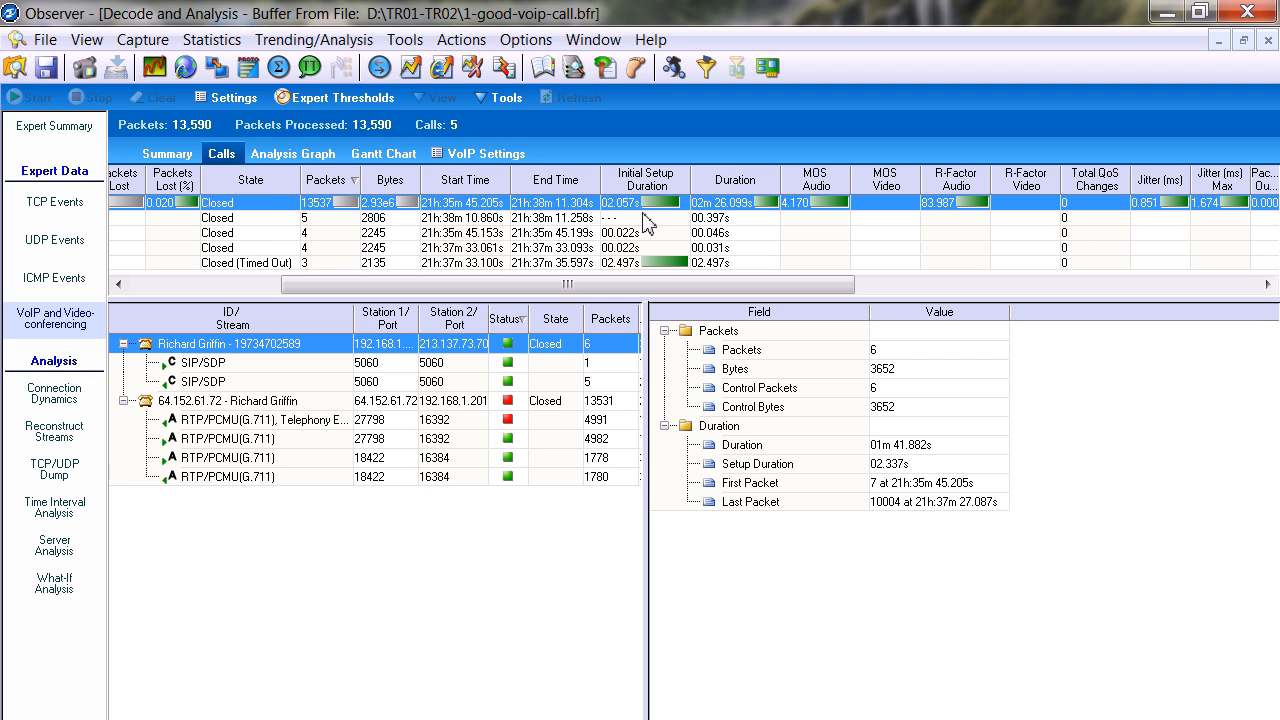
pyautogui.moveTo(618, 220)
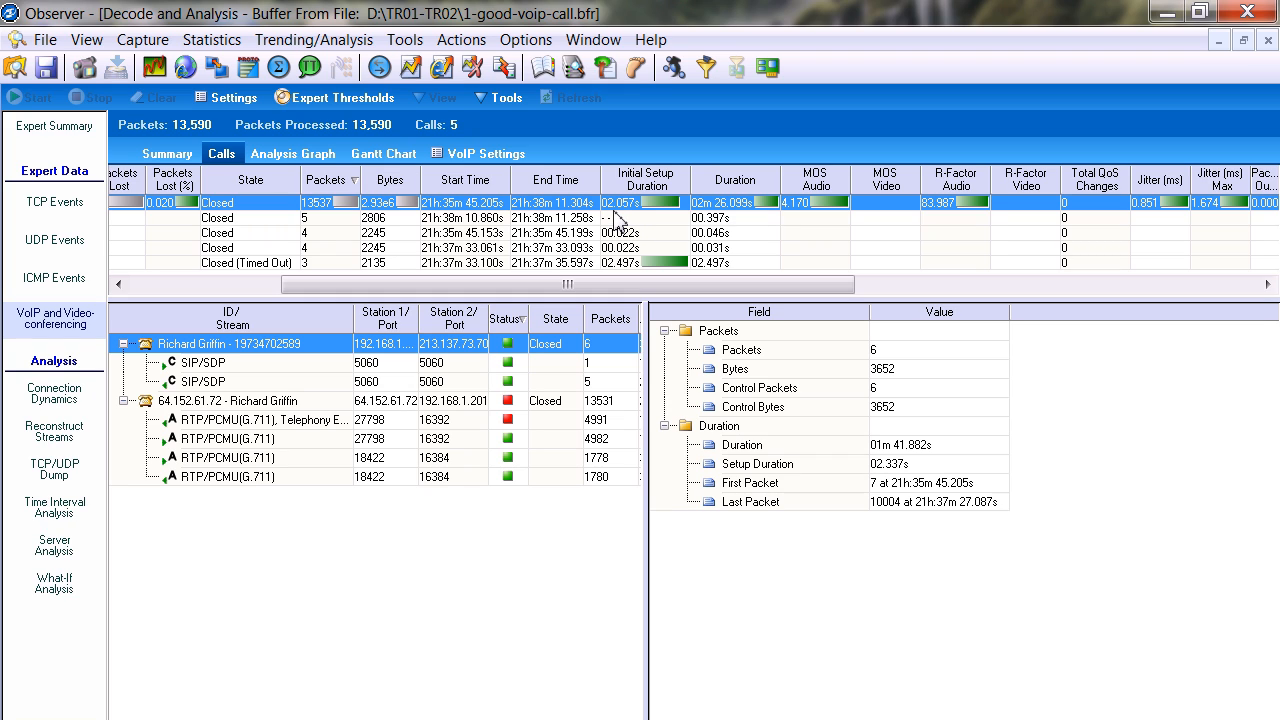
pyautogui.moveTo(702, 222)
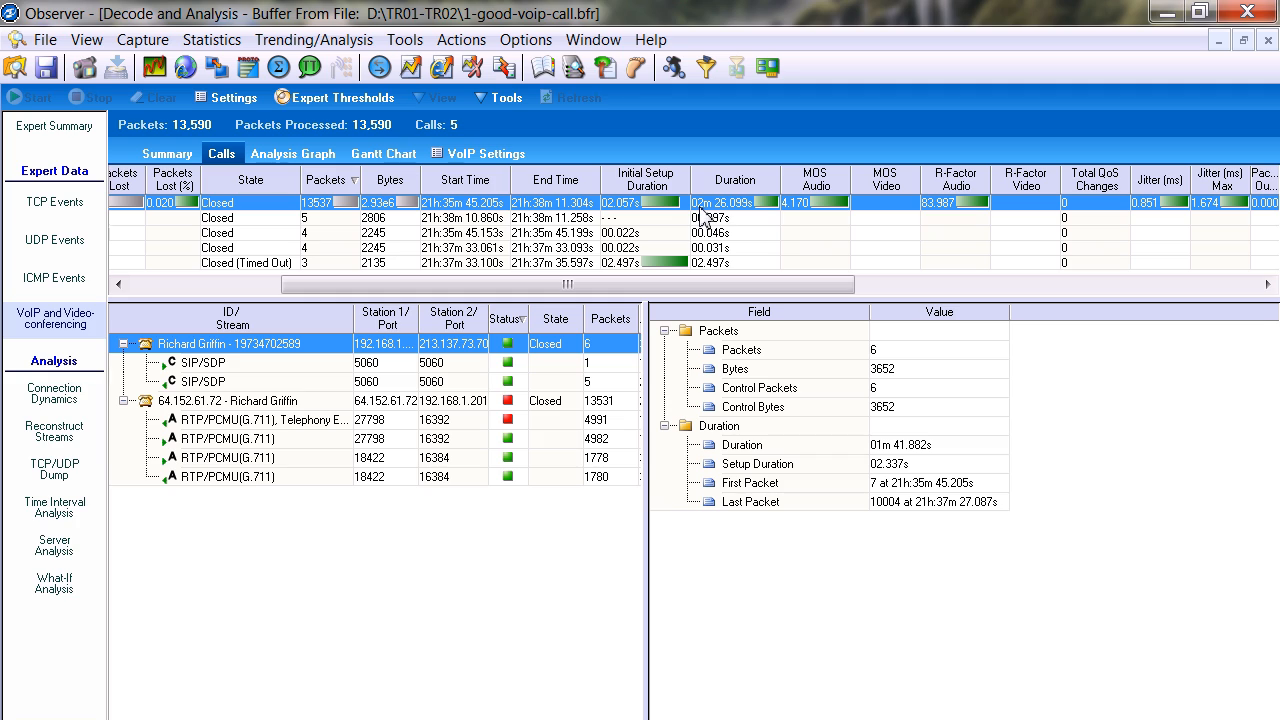
pyautogui.moveTo(723, 218)
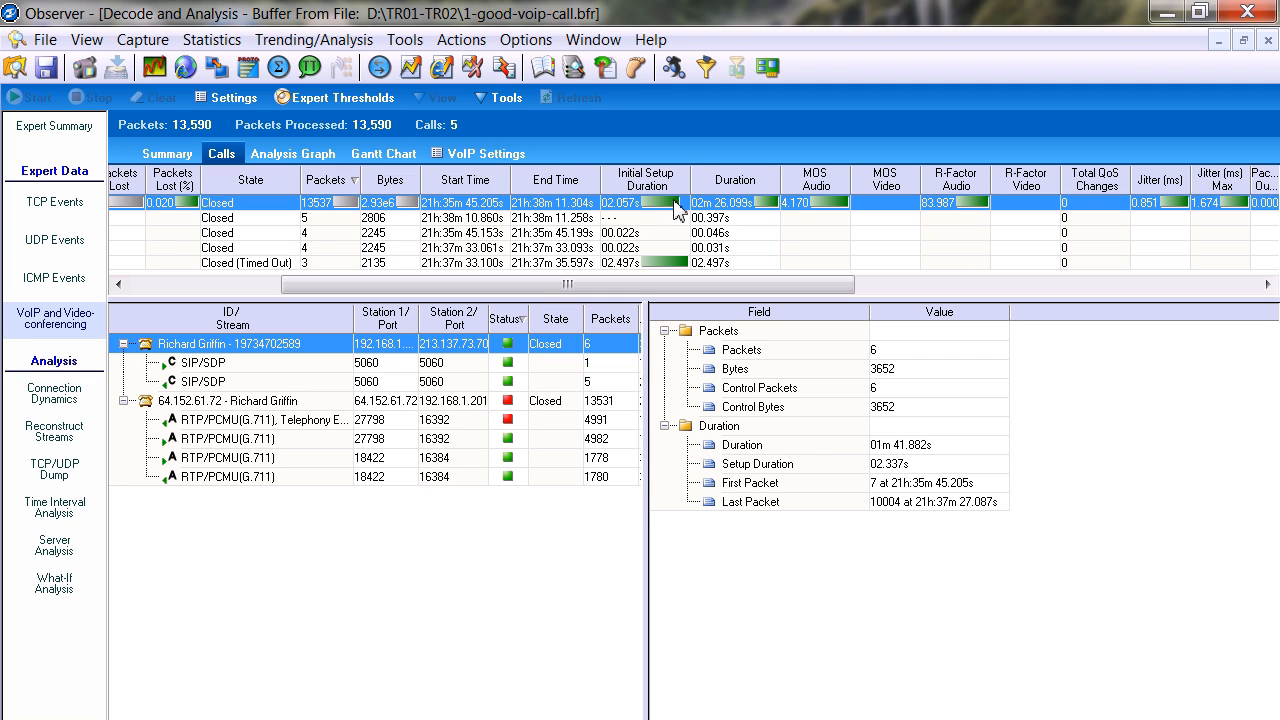
pyautogui.moveTo(688, 278)
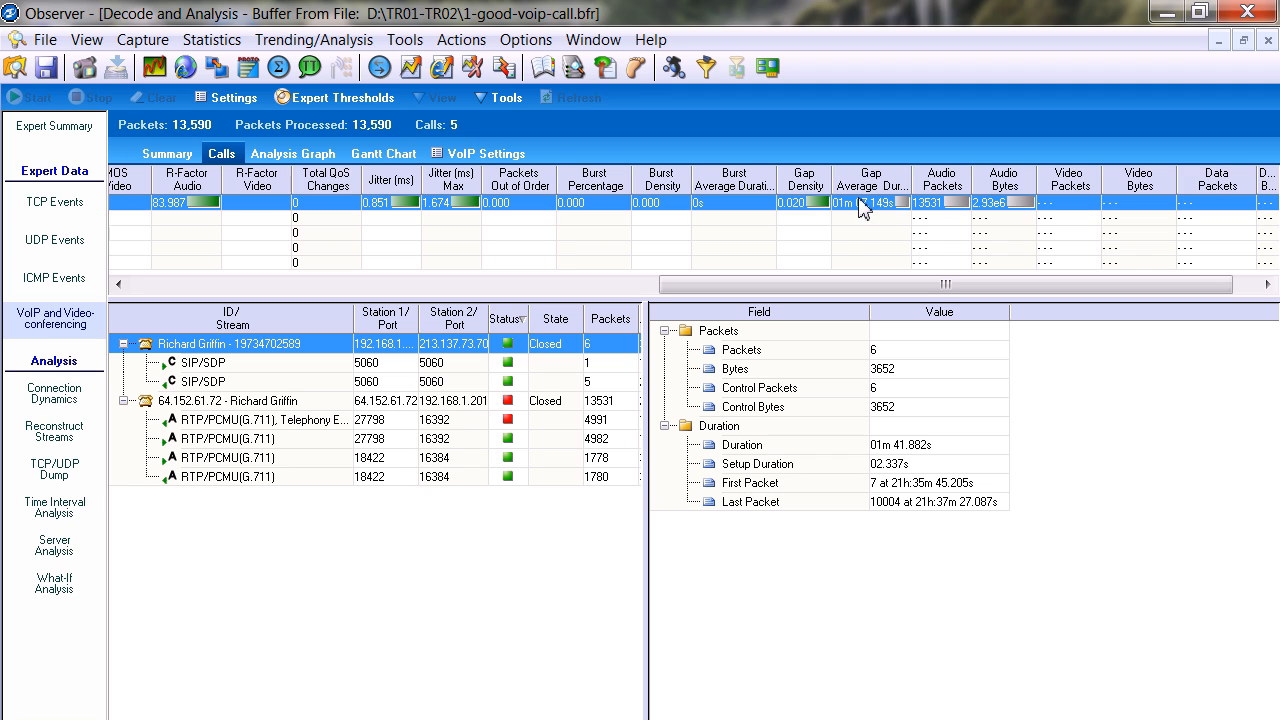
pyautogui.moveTo(846, 225)
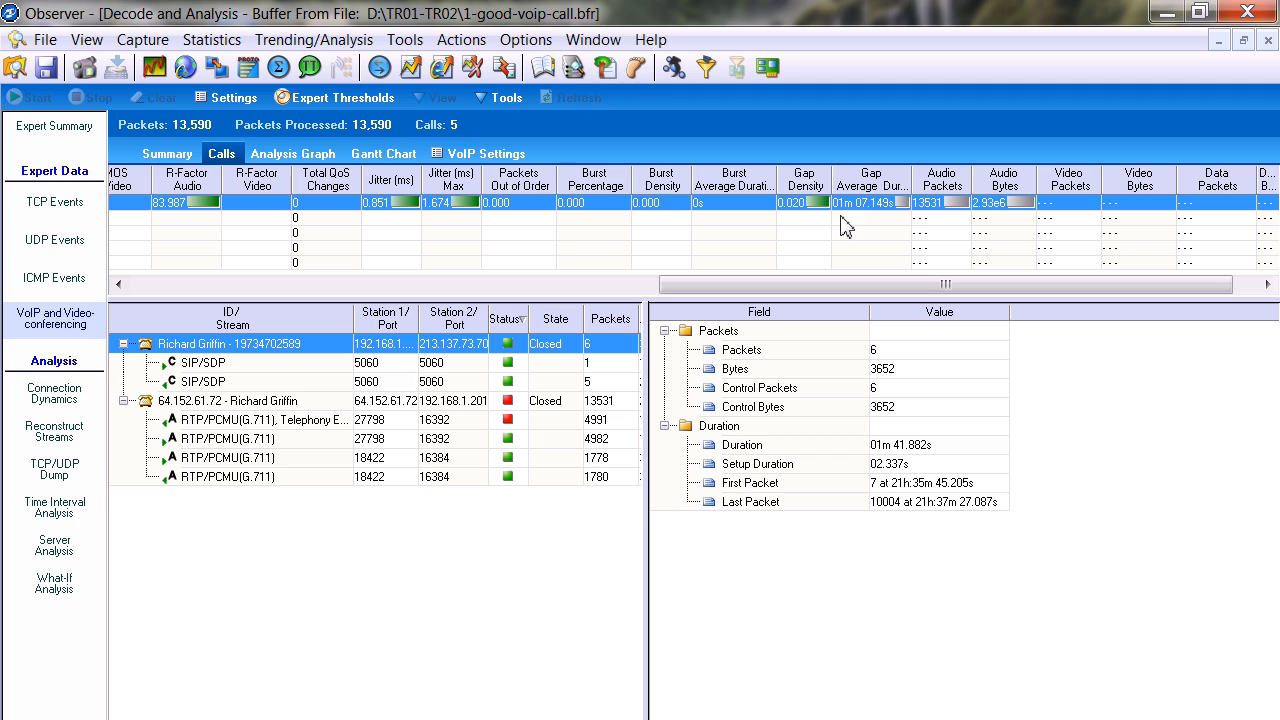
pyautogui.moveTo(878, 202)
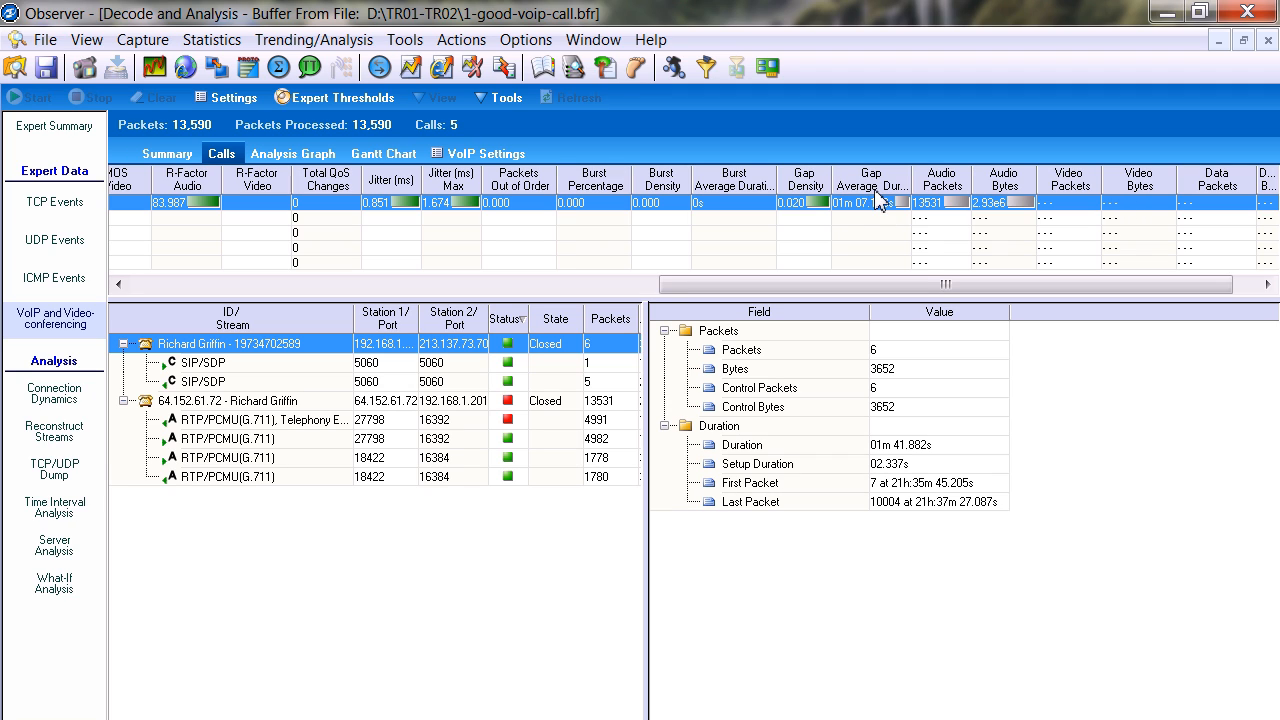
pyautogui.moveTo(870, 218)
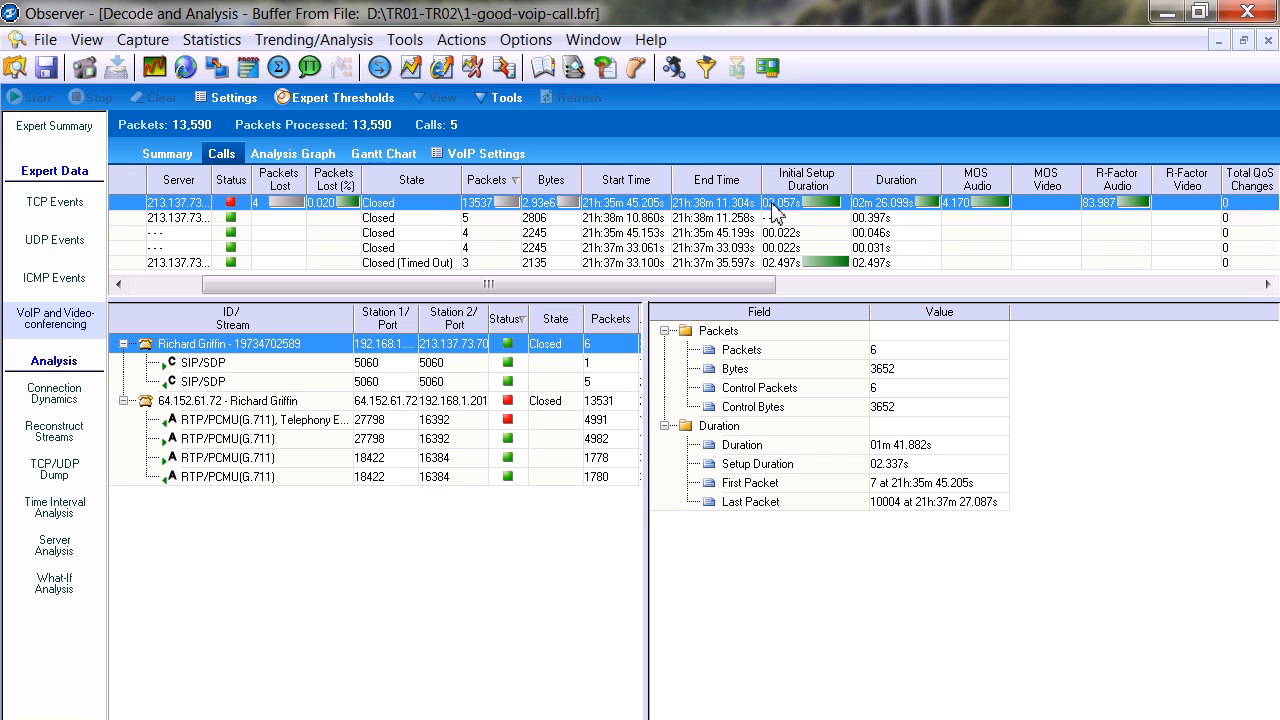
pyautogui.moveTo(798, 308)
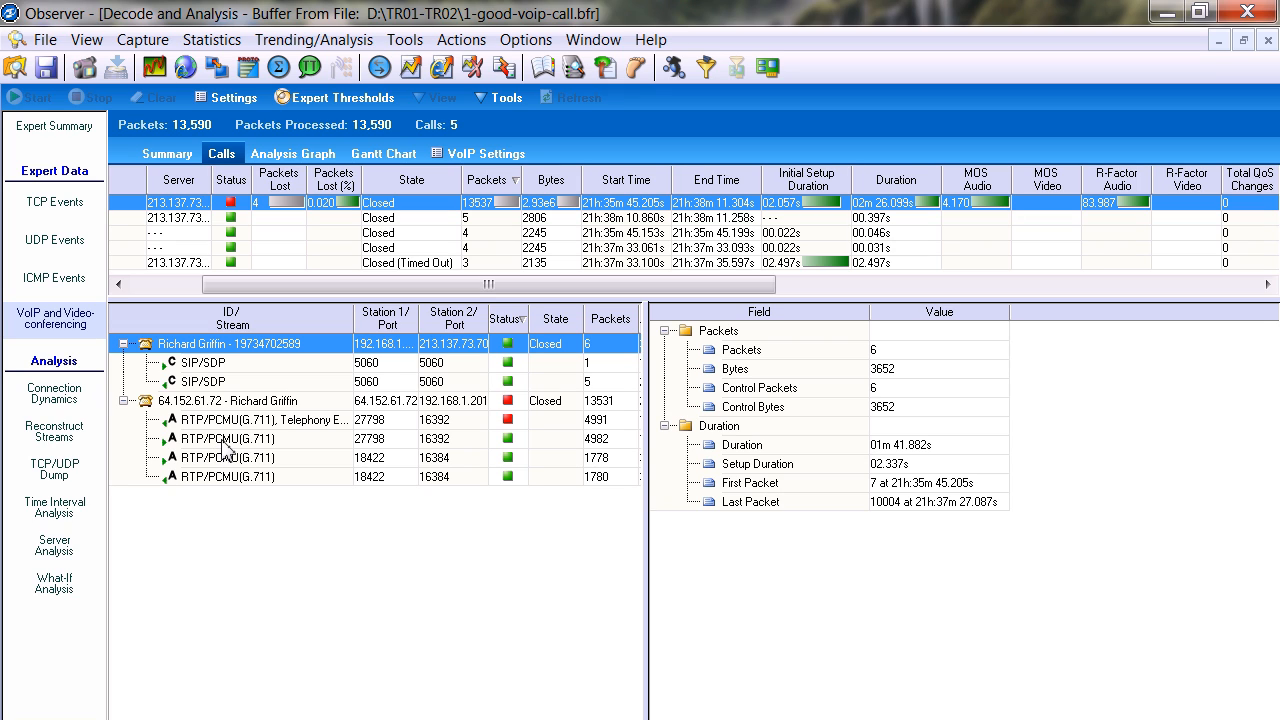
# Step: Select the 1778-packet RTP/PCMU stream on port 18422 and open its context menu
pyautogui.click(227, 457)
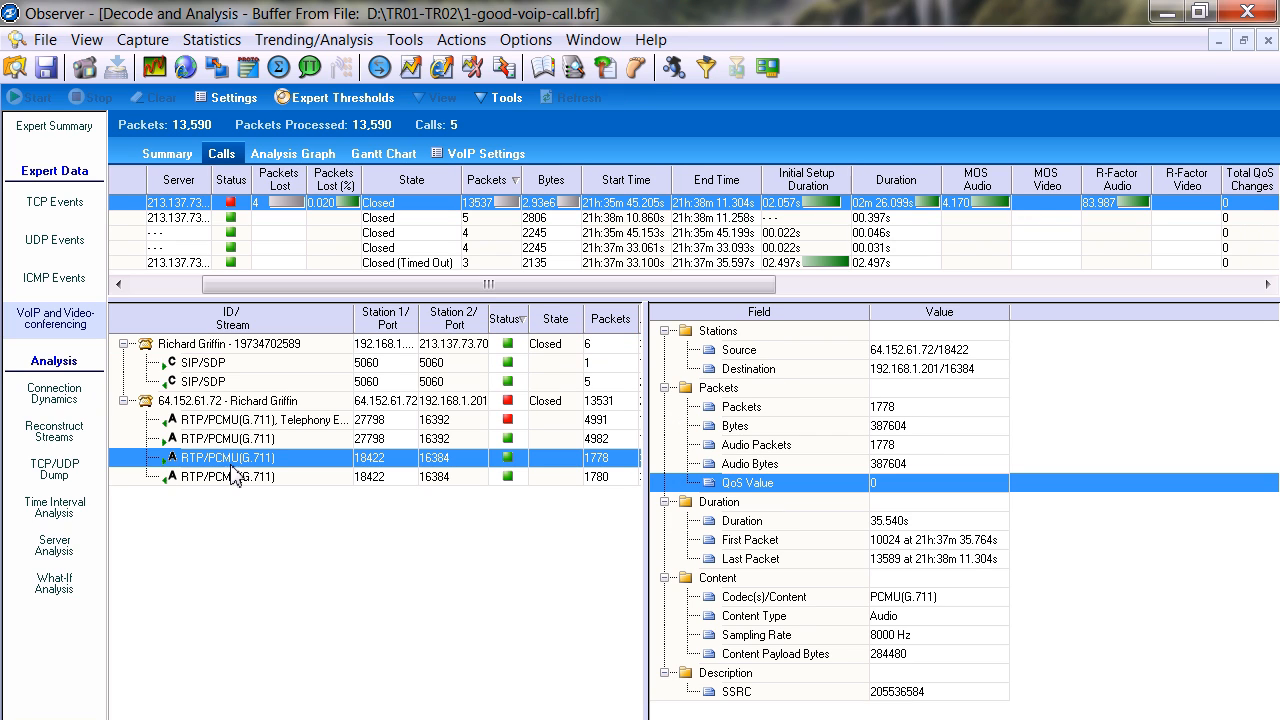
pyautogui.rightClick(225, 457)
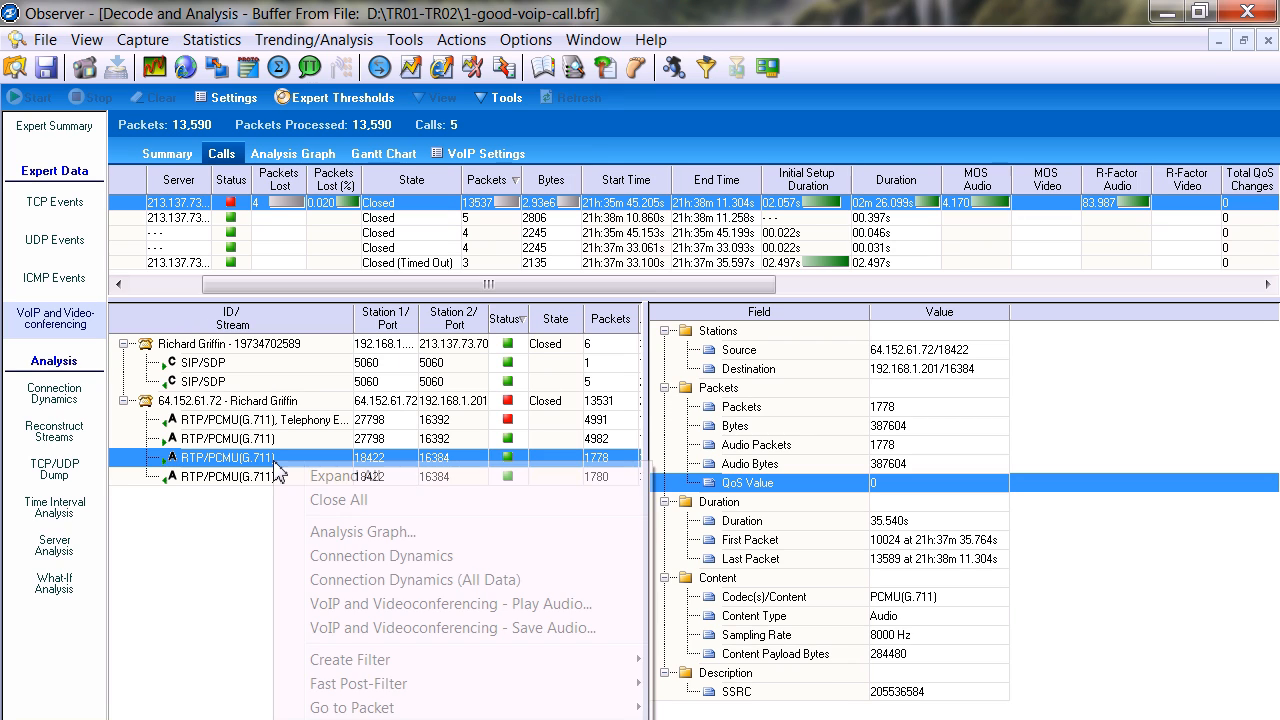
pyautogui.moveTo(450, 603)
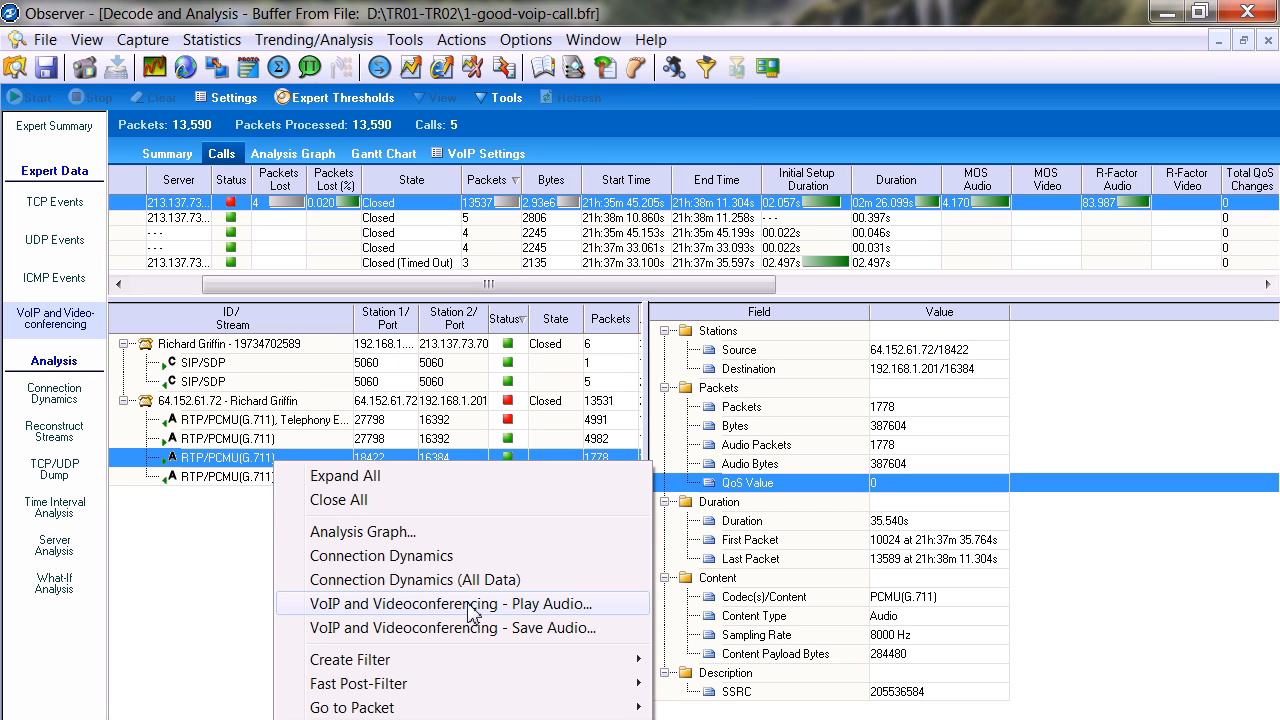
# Step: Play the checked 18422 and 16384 RTP streams' audio via Play Audio
pyautogui.click(451, 603)
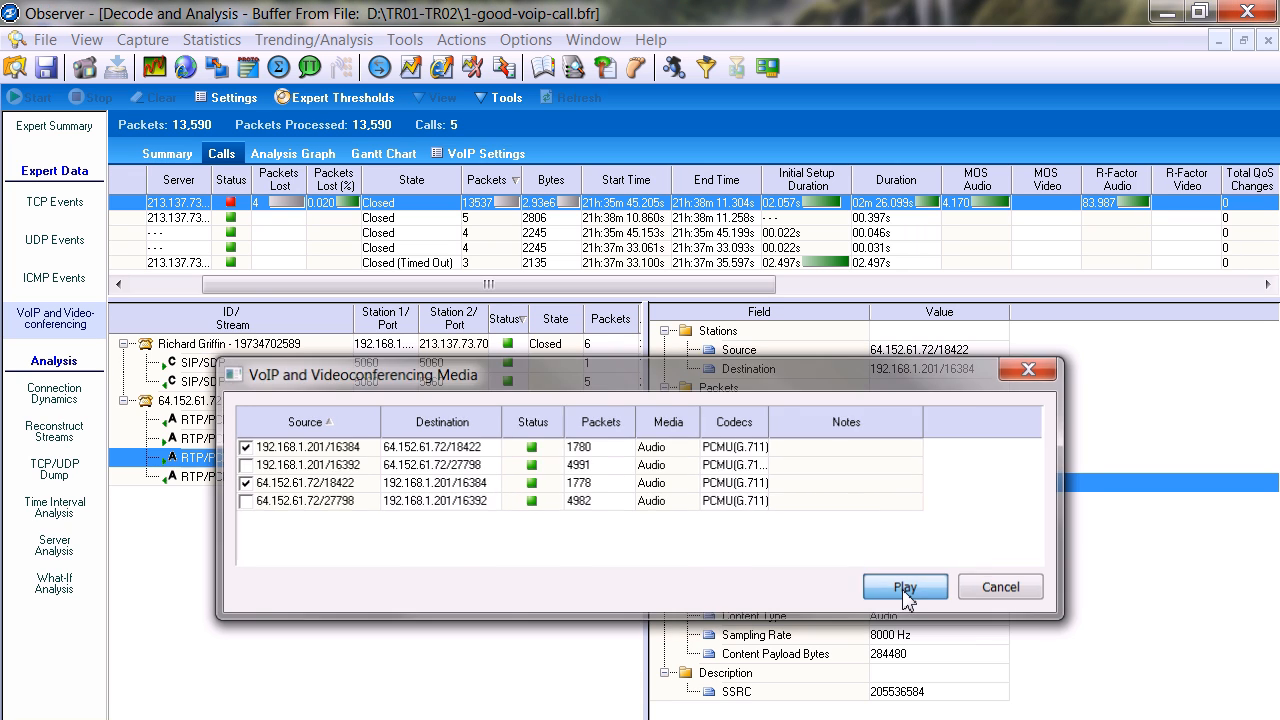
pyautogui.click(903, 587)
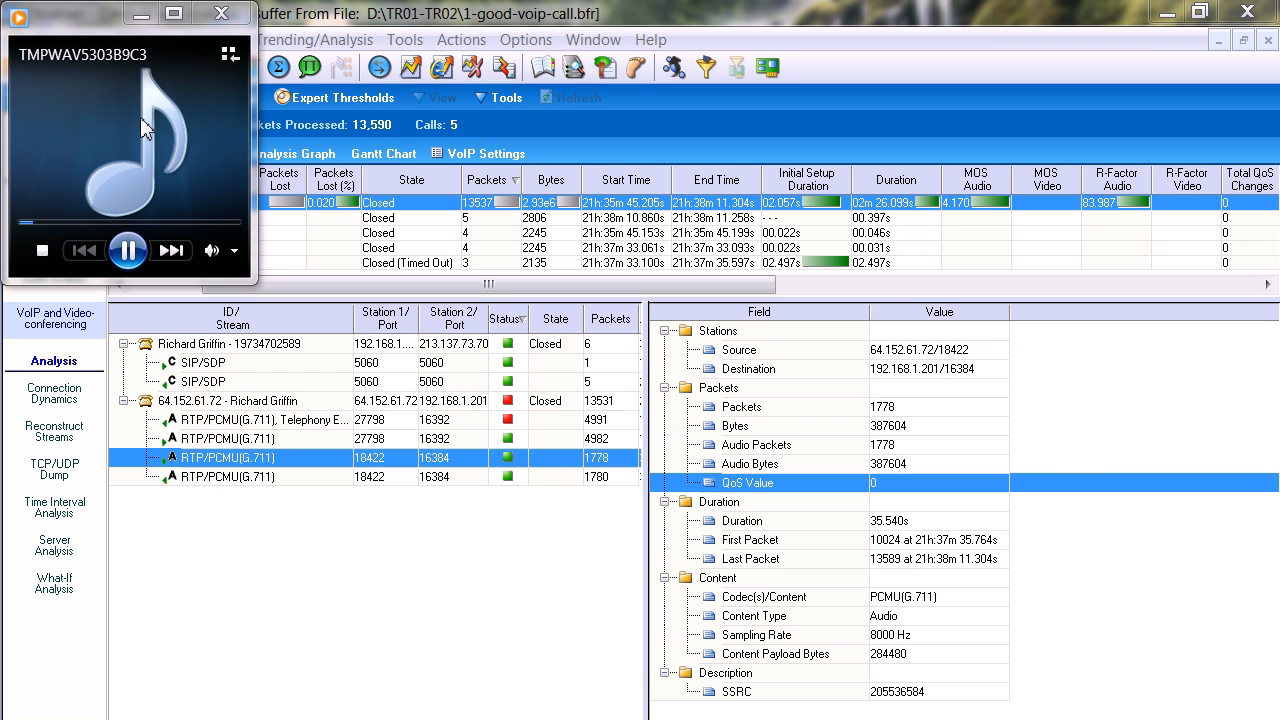